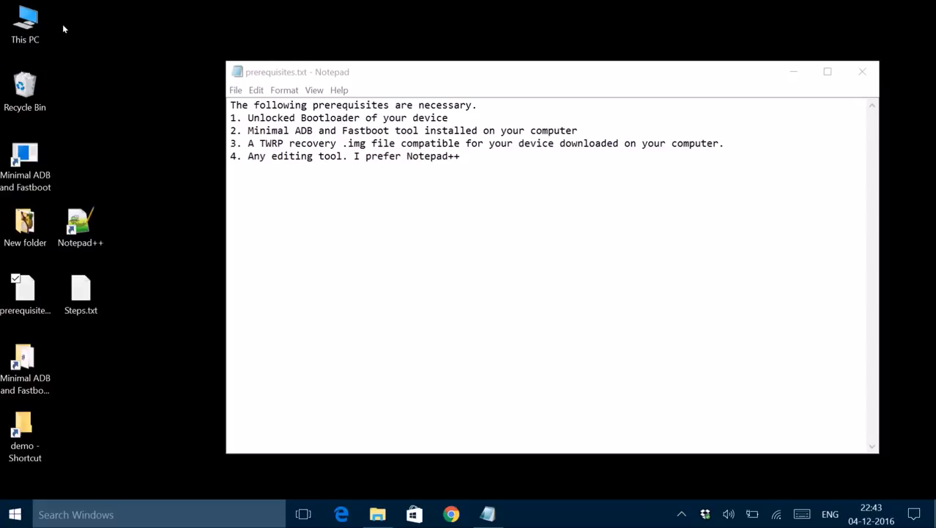
Step: Select the Minimal ADB and Fastboot shortcut on the desktop
left_click(24, 367)
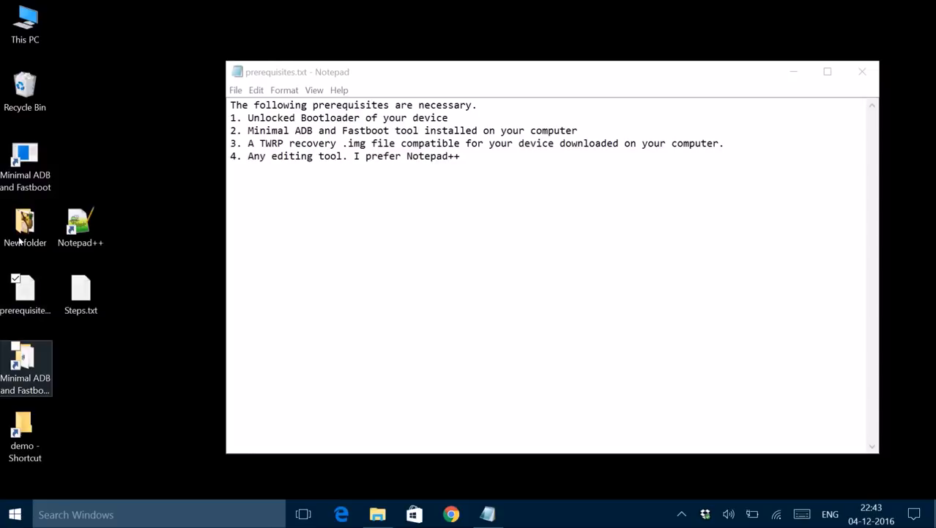
mouse_move(25, 363)
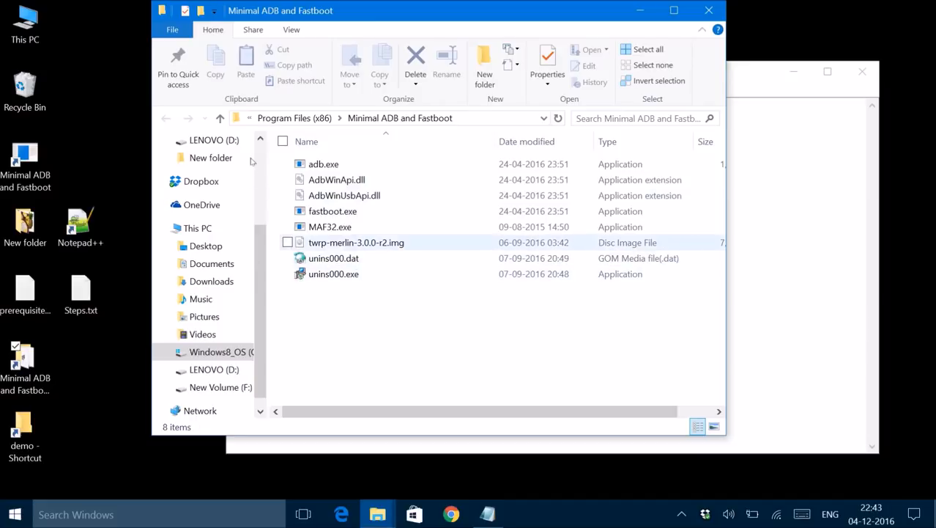
left_click(356, 242)
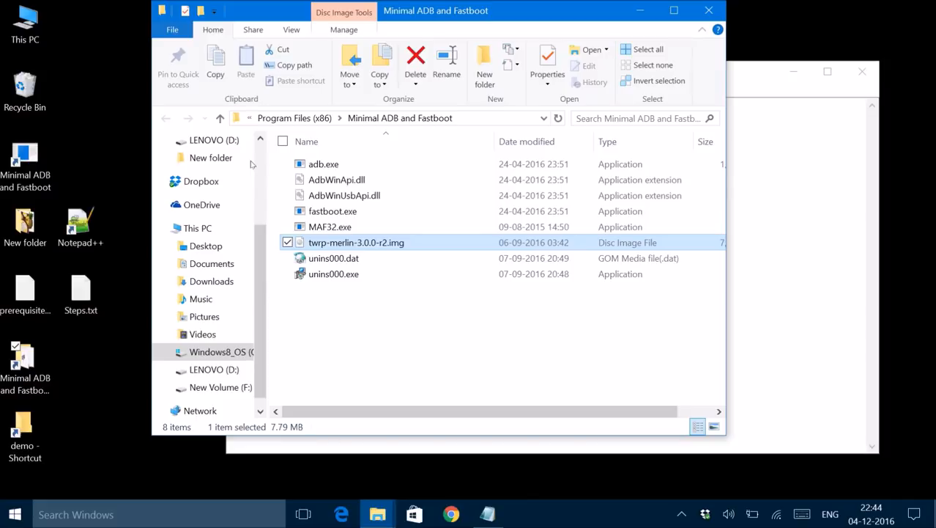
mouse_move(408, 10)
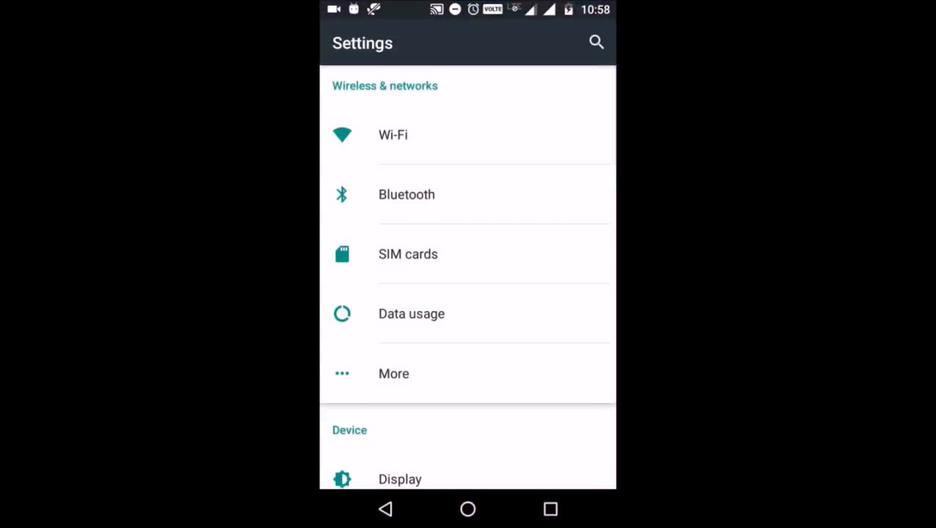
left_click(399, 478)
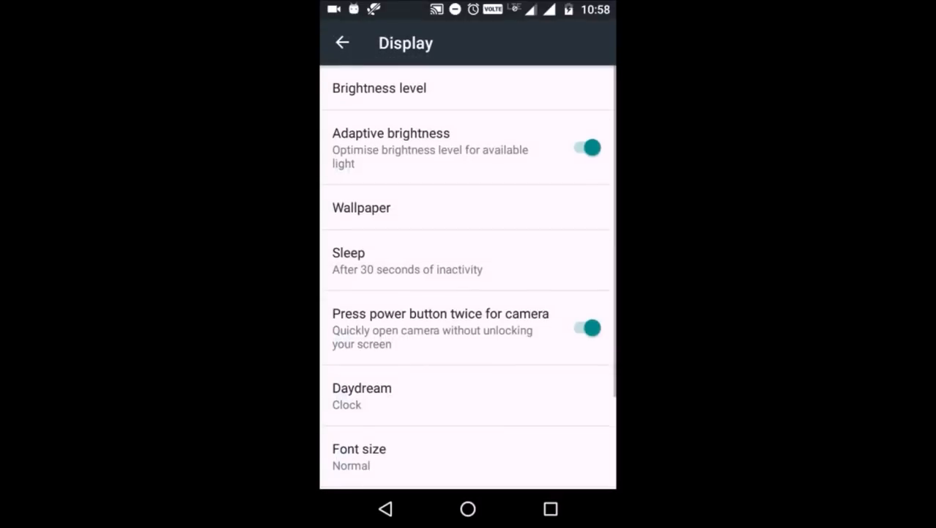
scroll("down", 3)
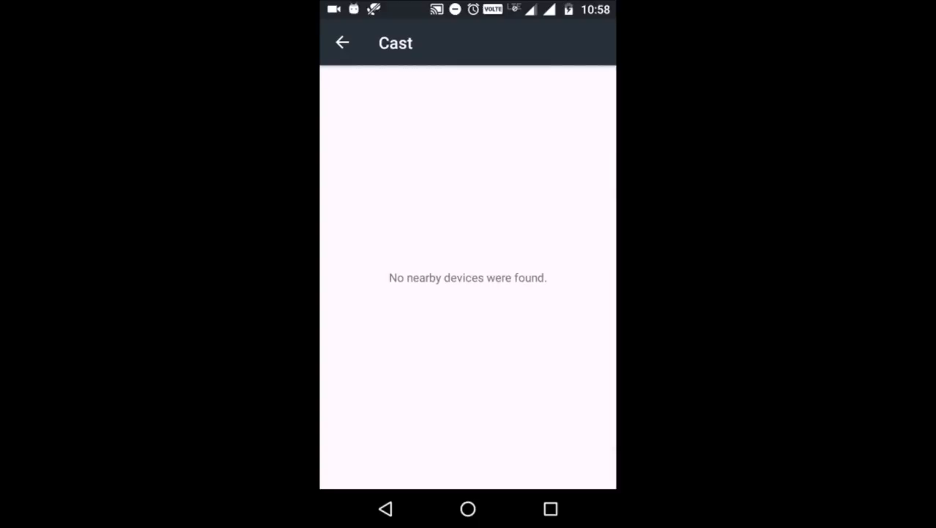
left_click(341, 42)
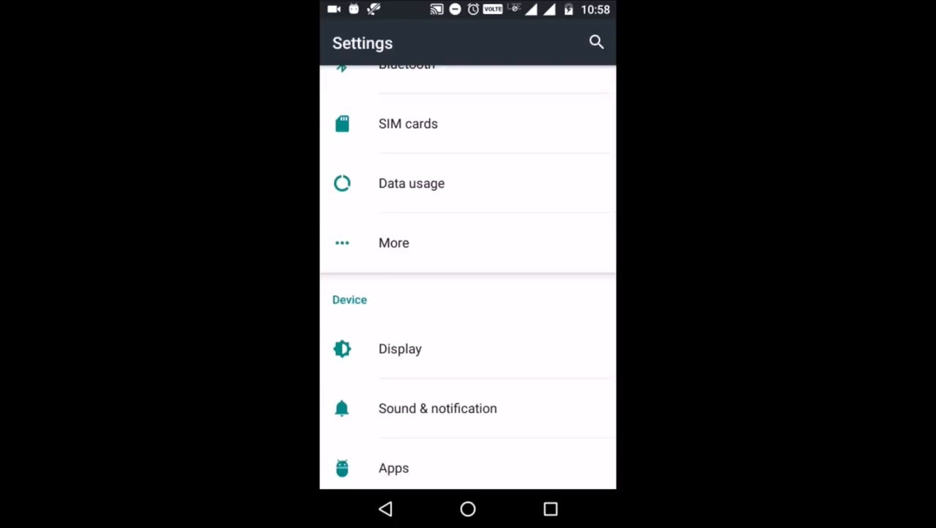
scroll("down", 3)
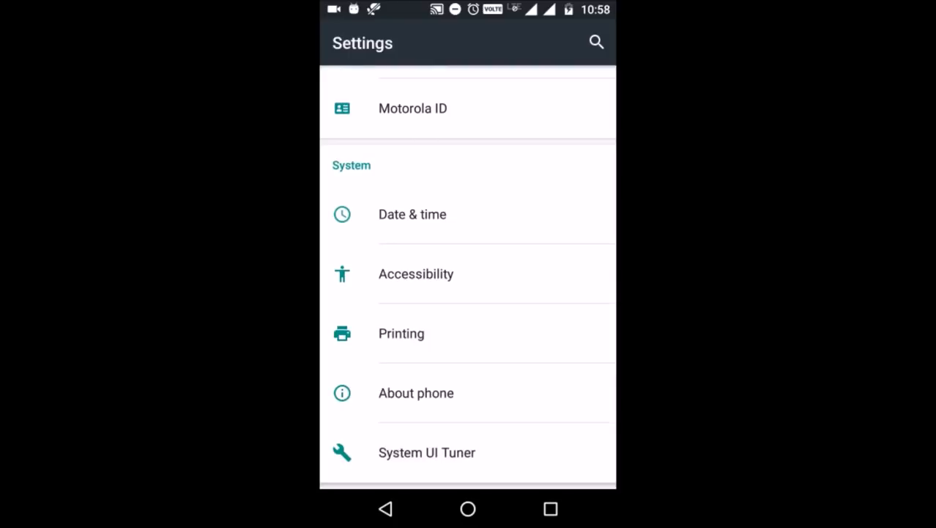
Step: Unlock Developer options via Build number, then scroll down to the USB debugging setting
left_click(415, 392)
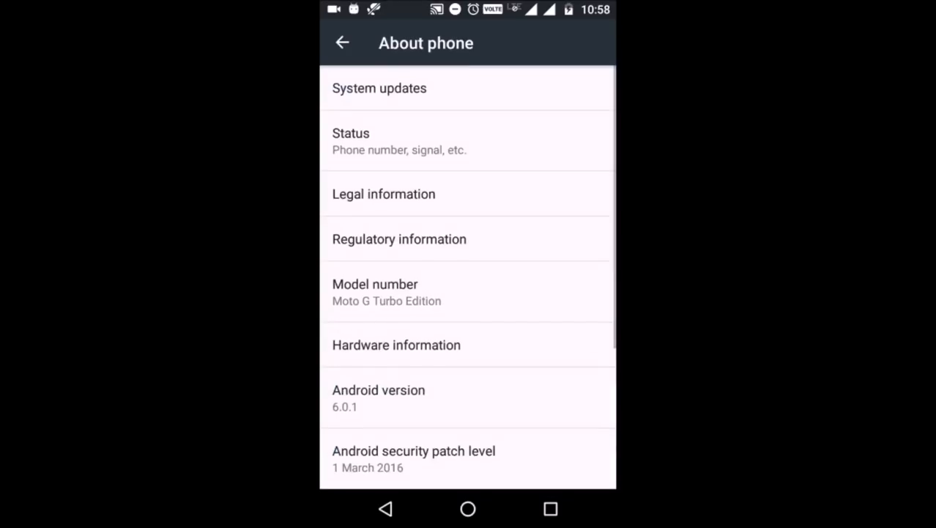
scroll("down", 3)
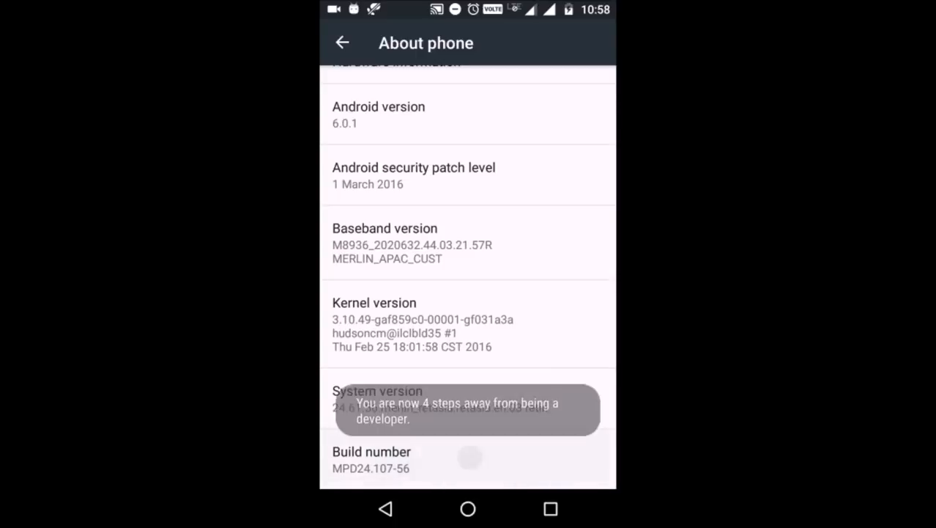
left_click(452, 468)
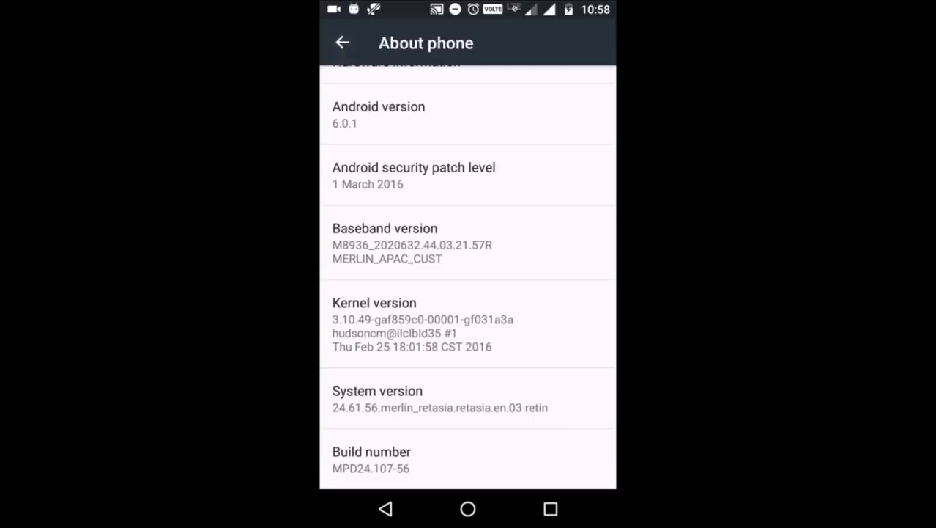
left_click(342, 43)
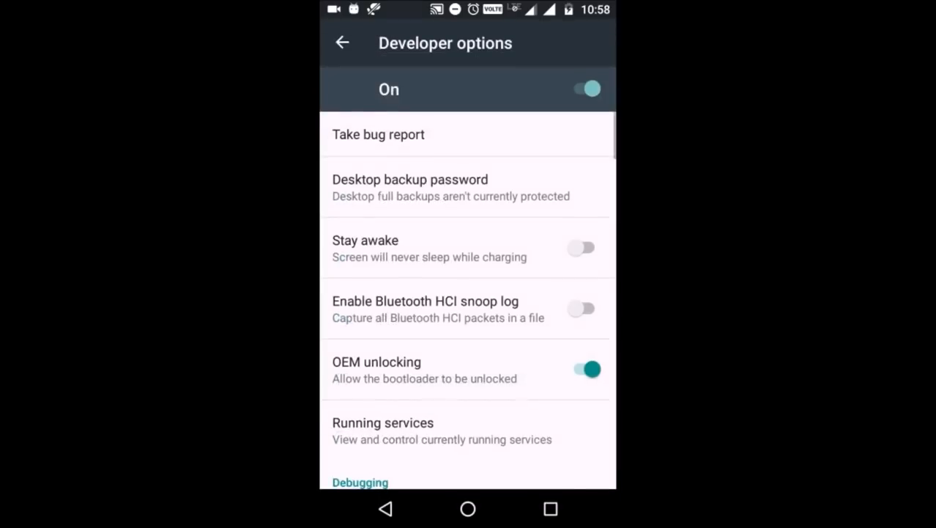
scroll("down", 3)
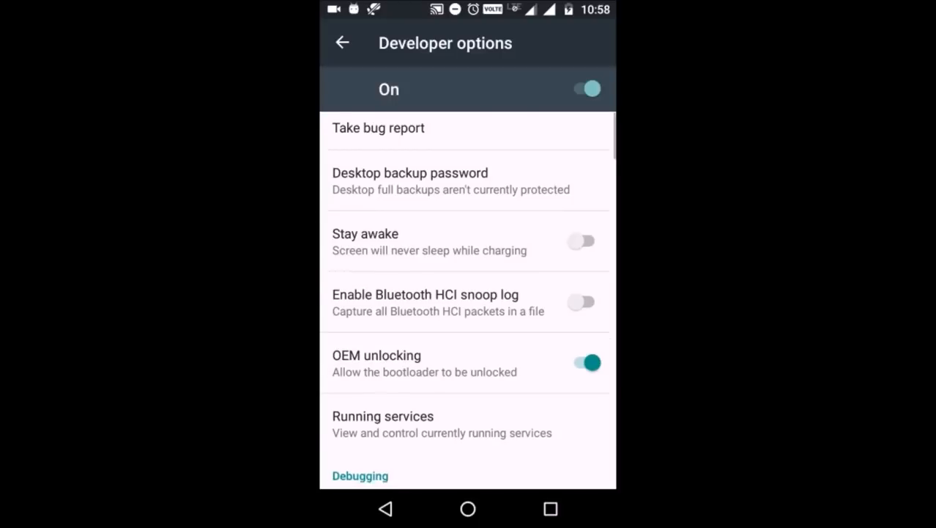
scroll("down", 3)
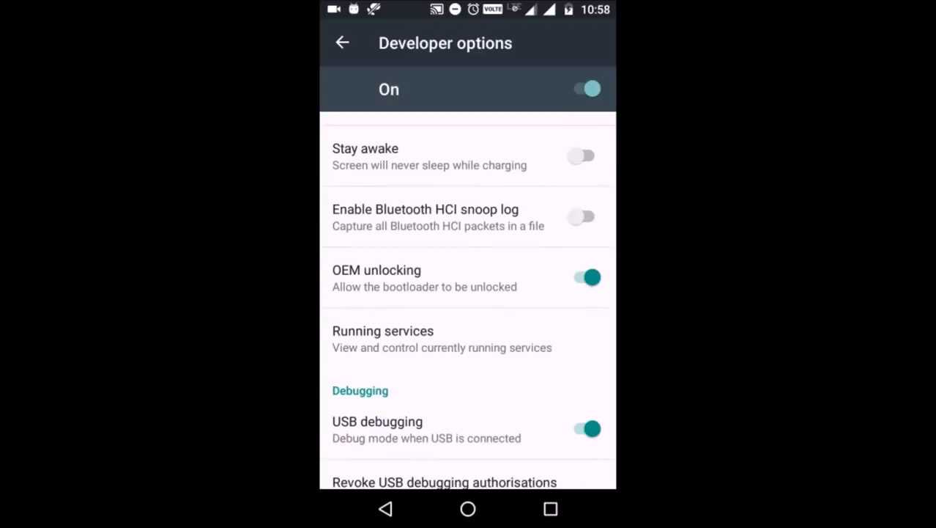
scroll("down", 3)
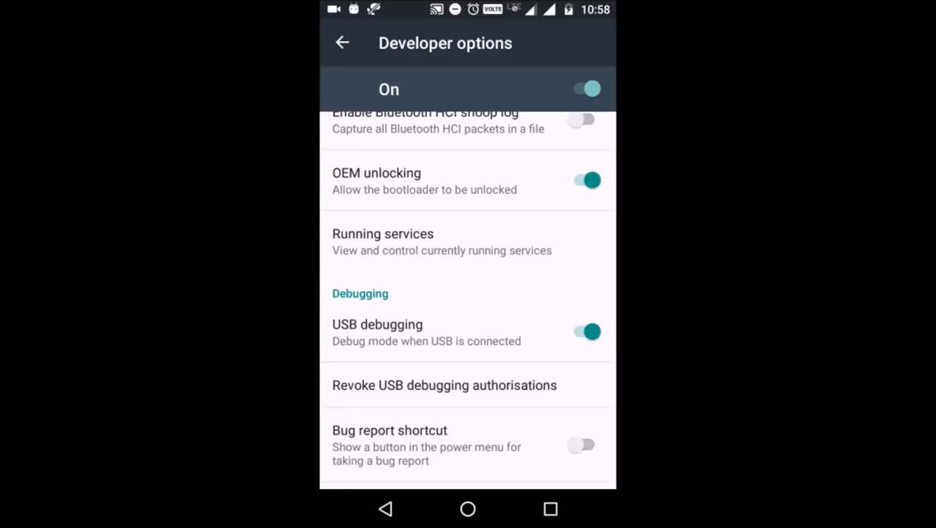
Step: Turn USB debugging off and back on, accepting the Allow USB debugging and RSA fingerprint prompts
left_click(585, 329)
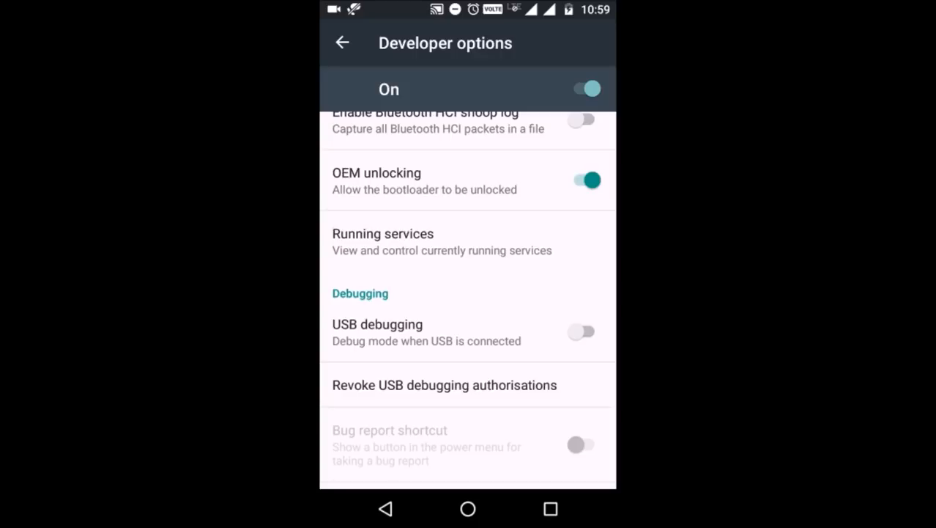
left_click(583, 331)
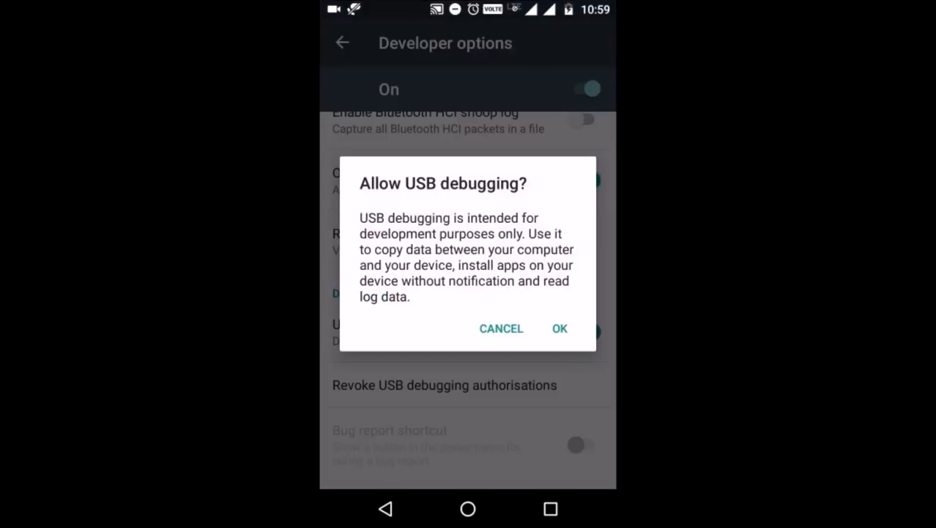
left_click(560, 328)
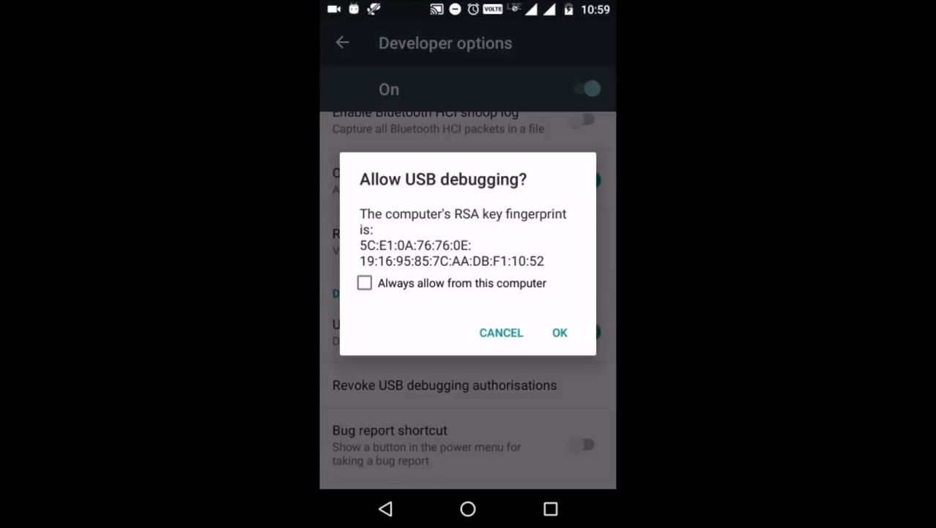
left_click(559, 333)
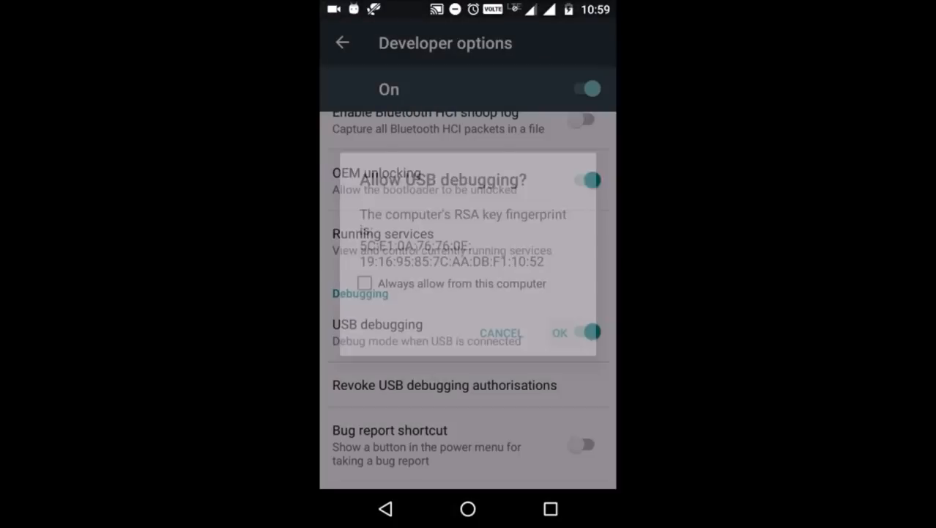
left_click(559, 332)
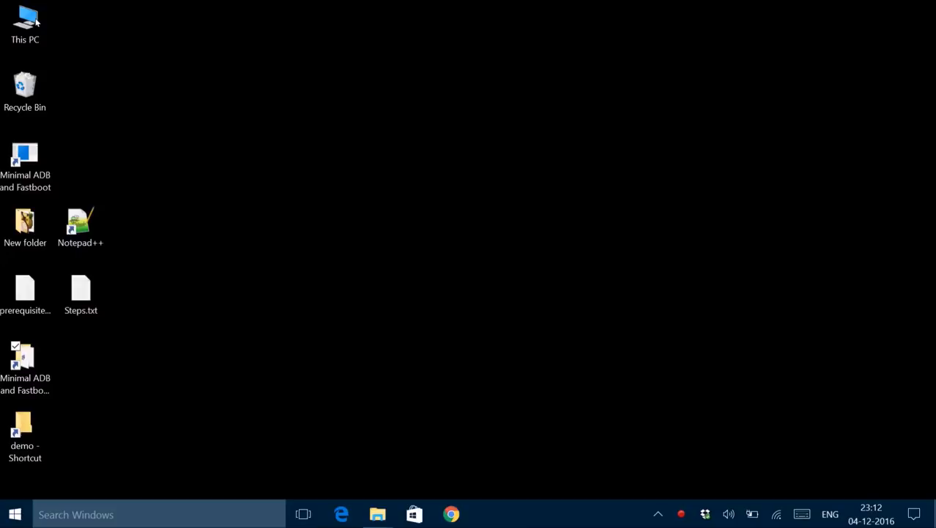
Step: Open the Minimal ADB and Fastboot folder and launch 'Open command window here'
left_click(25, 363)
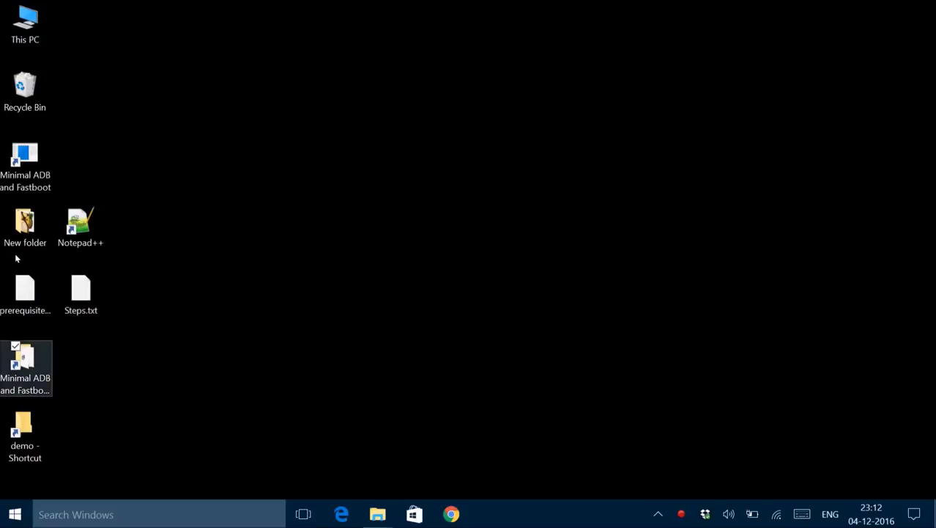
double_click(25, 160)
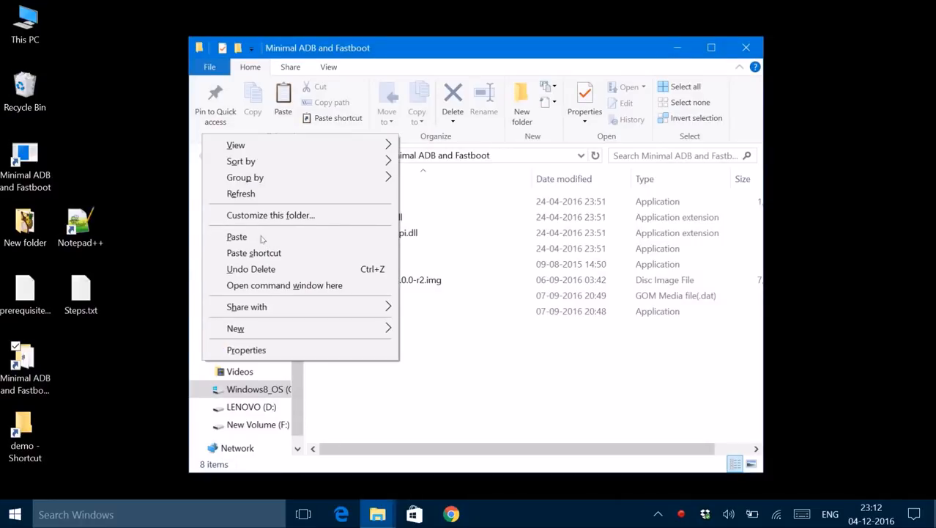
mouse_move(285, 285)
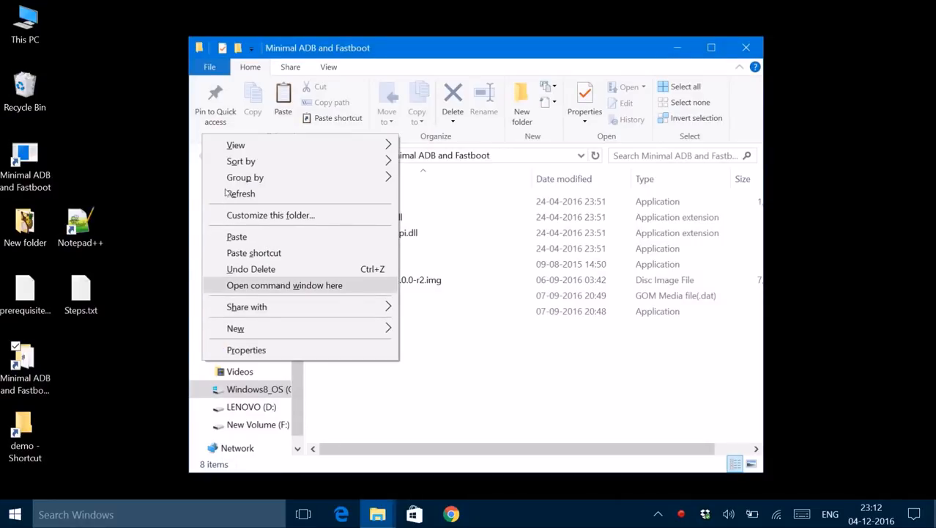
left_click(279, 285)
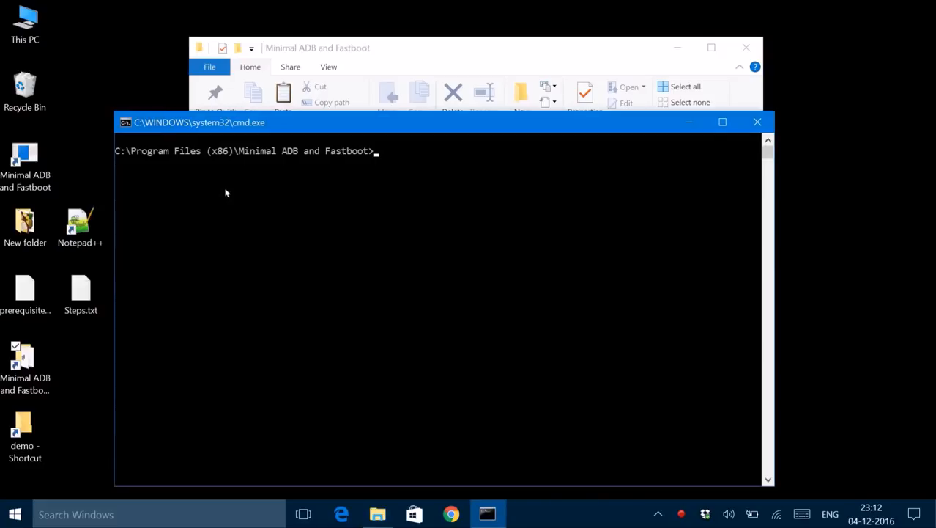
Step: Type the adb command pulling the phone's /system/build.prop
type("adb devi")
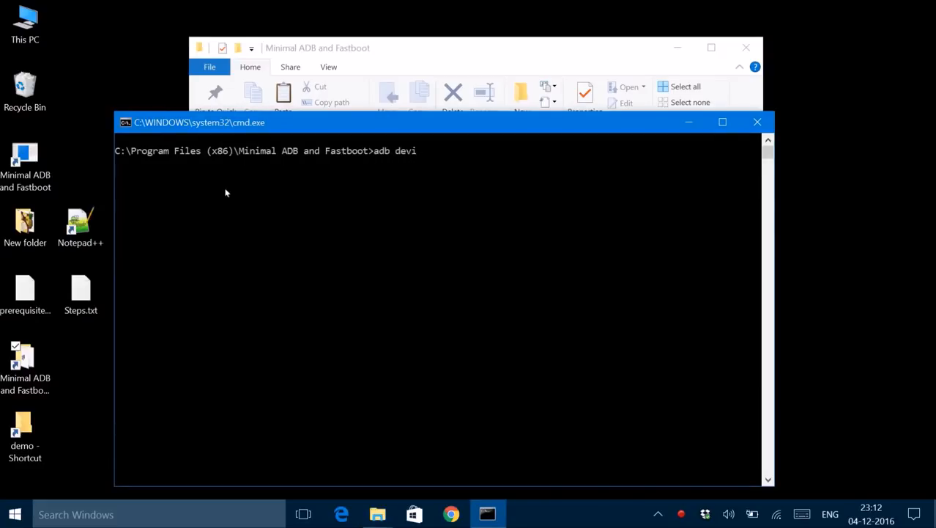
type("ces")
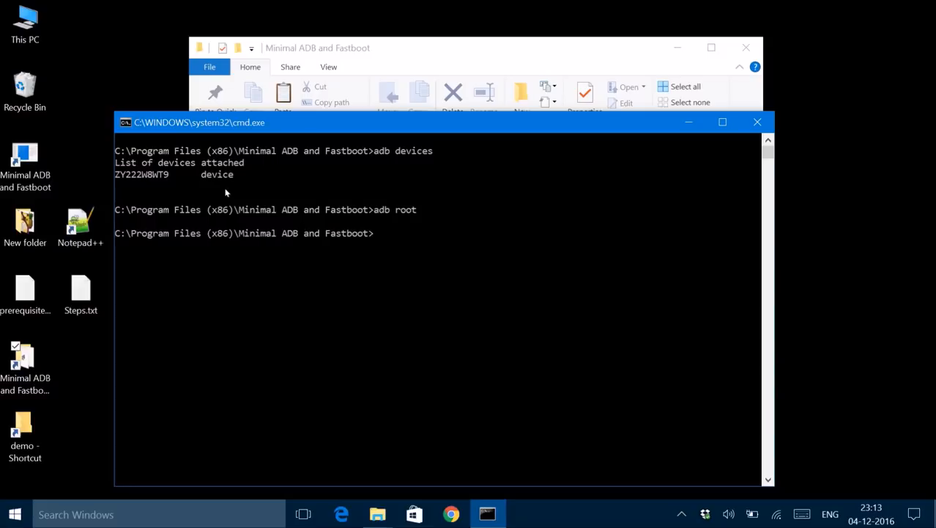
type("adb pull")
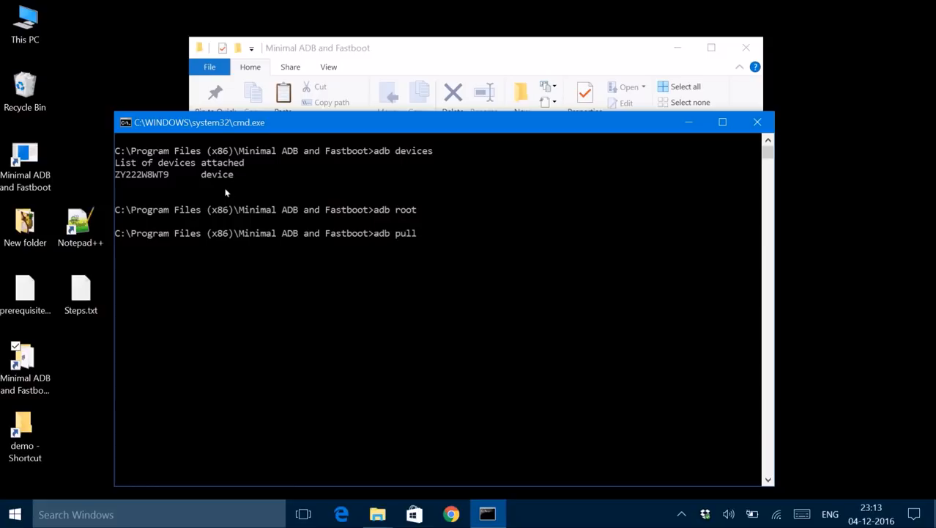
type("/sys")
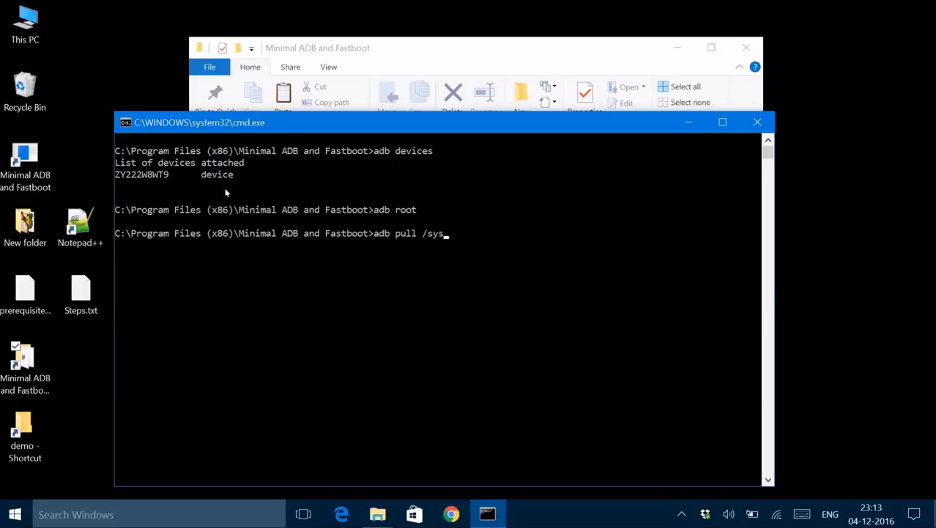
type("tem/")
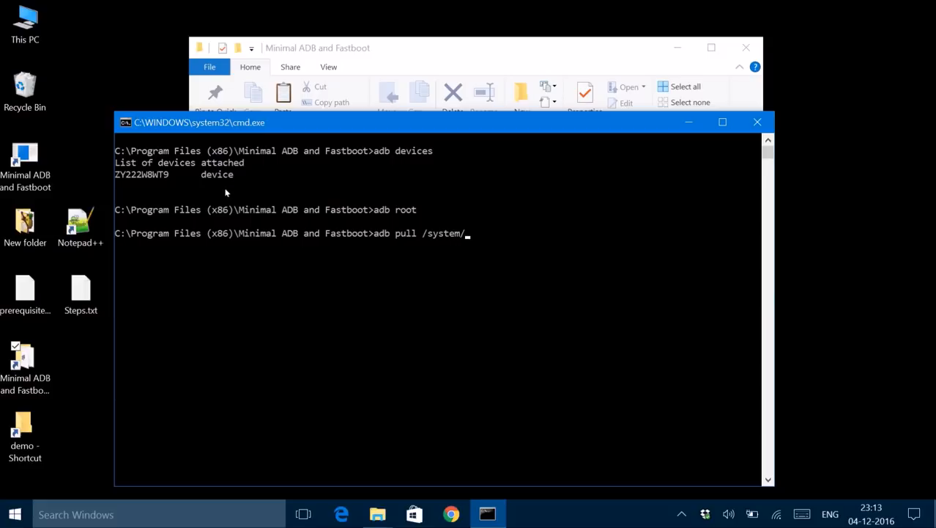
type("build.")
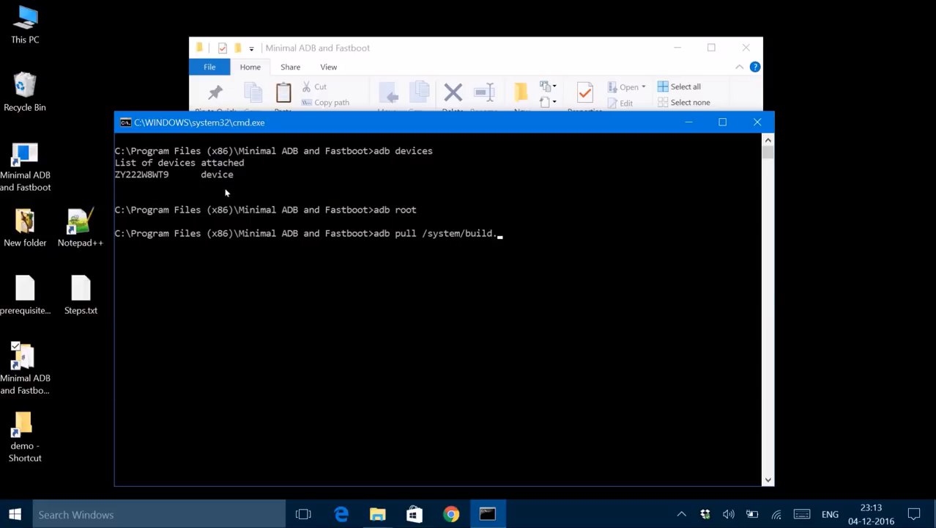
type("prop")
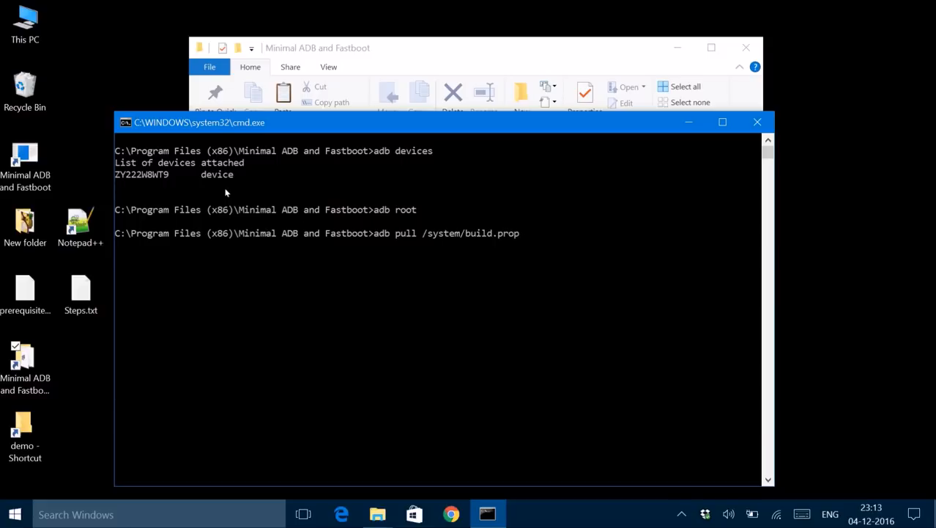
Step: Set the destination D:\demo\build.prop and bring up the demo folder to verify the file
type("D:")
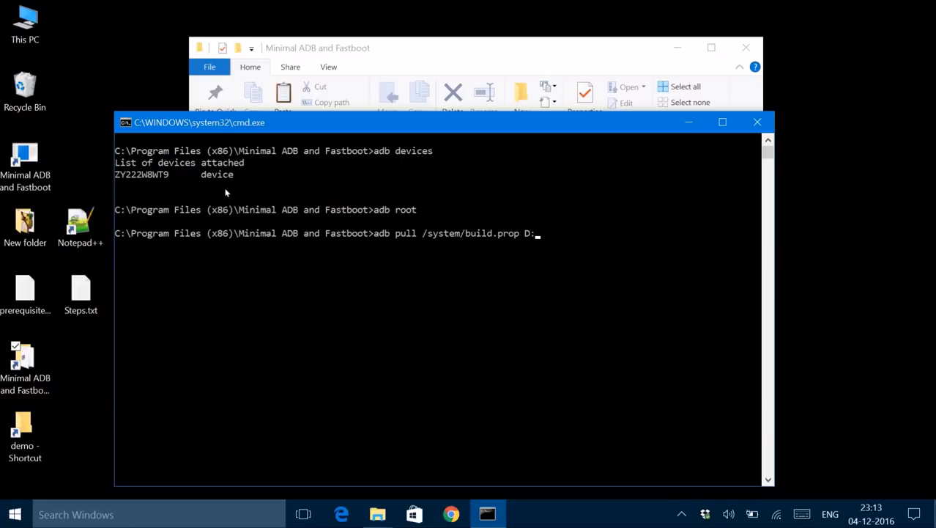
type("demo")
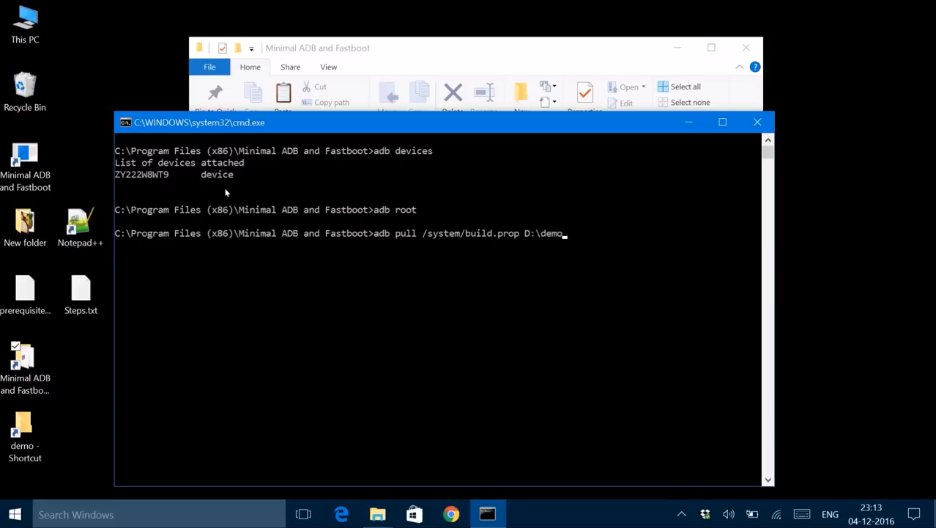
type("\\")
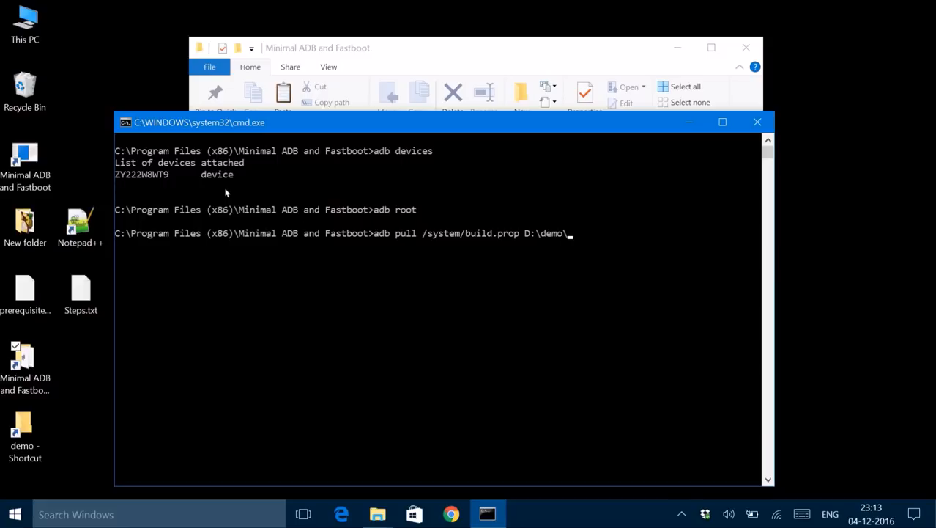
type("build.p")
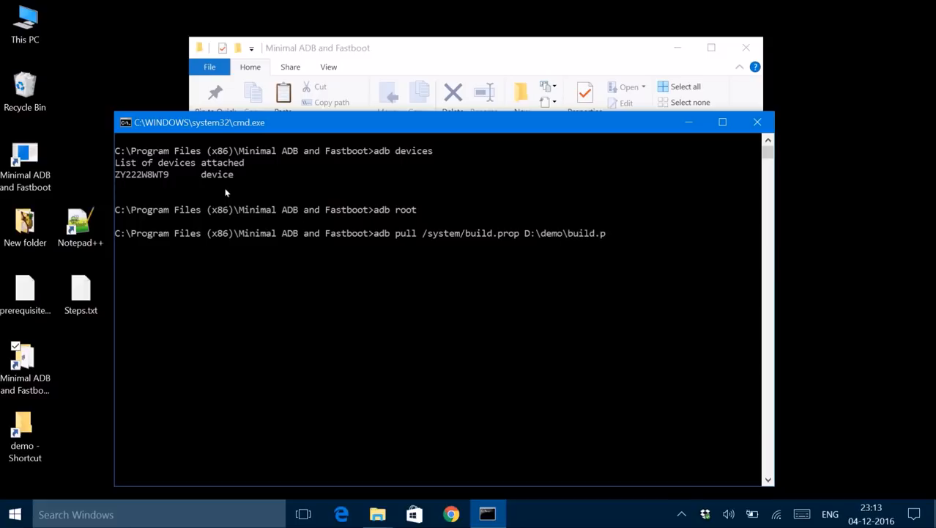
type("rop")
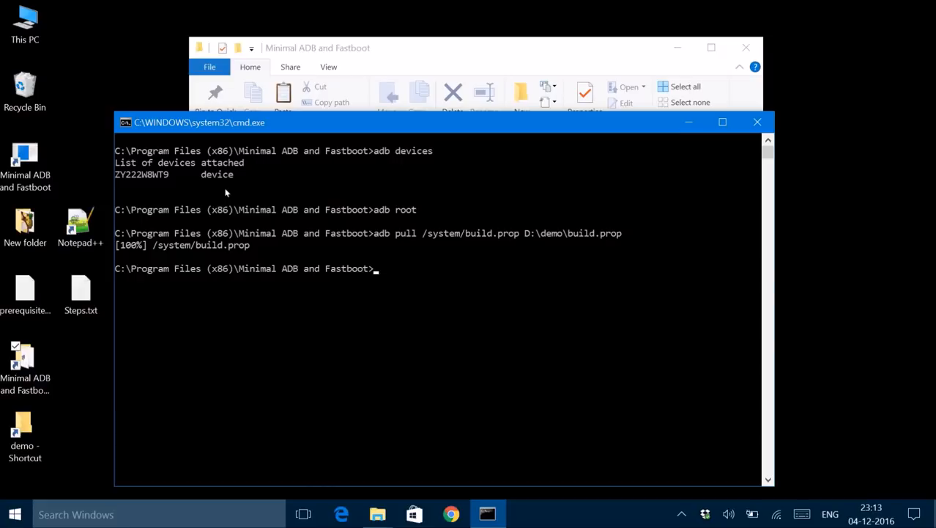
left_click(24, 434)
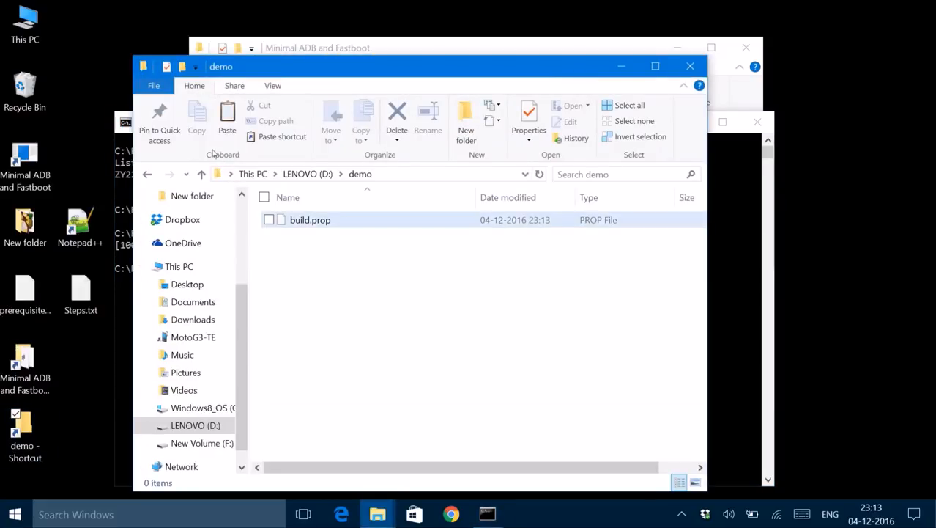
Step: Create a folder named 'backup' in D:\demo, then right-click build.prop
left_click(309, 220)
type("b")
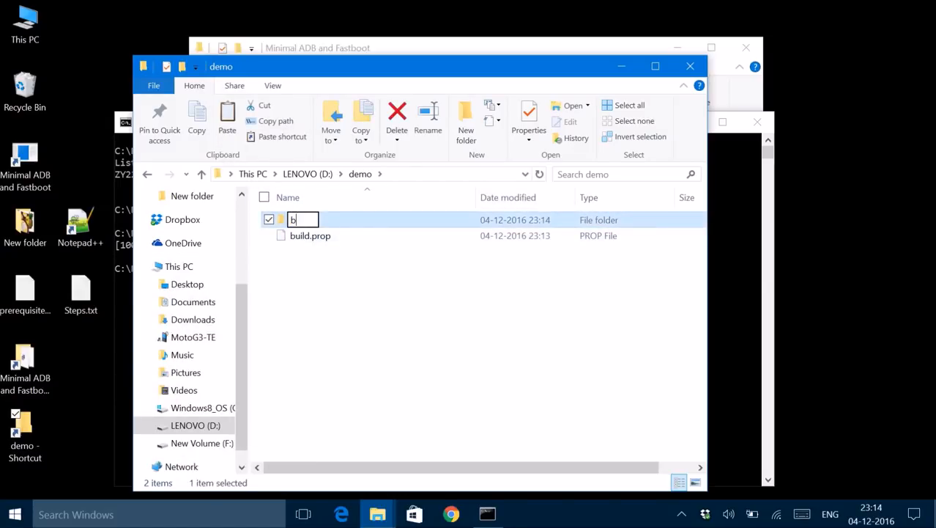
type("ackup")
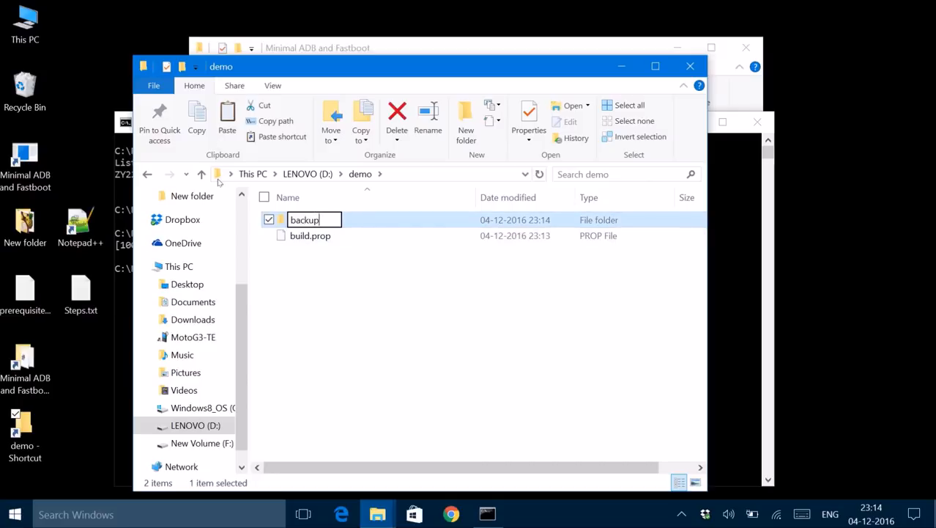
double_click(304, 220)
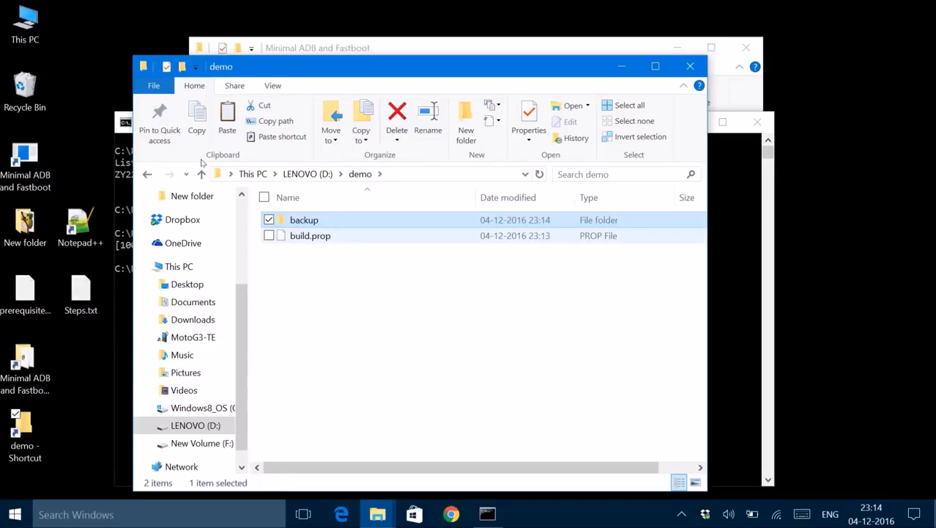
right_click(310, 235)
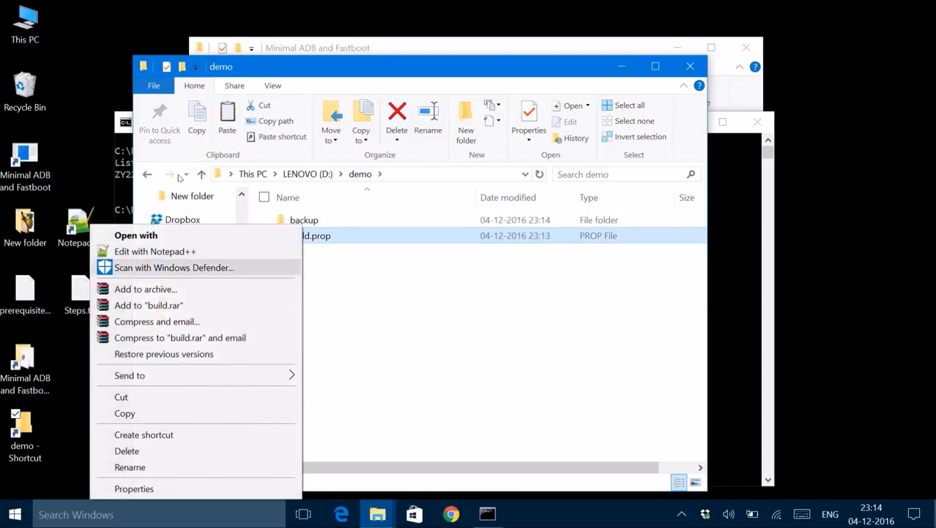
Step: Open build.prop in Notepad++ and search 'debug' to reach the persist.debug.wfd.enable line
left_click(155, 250)
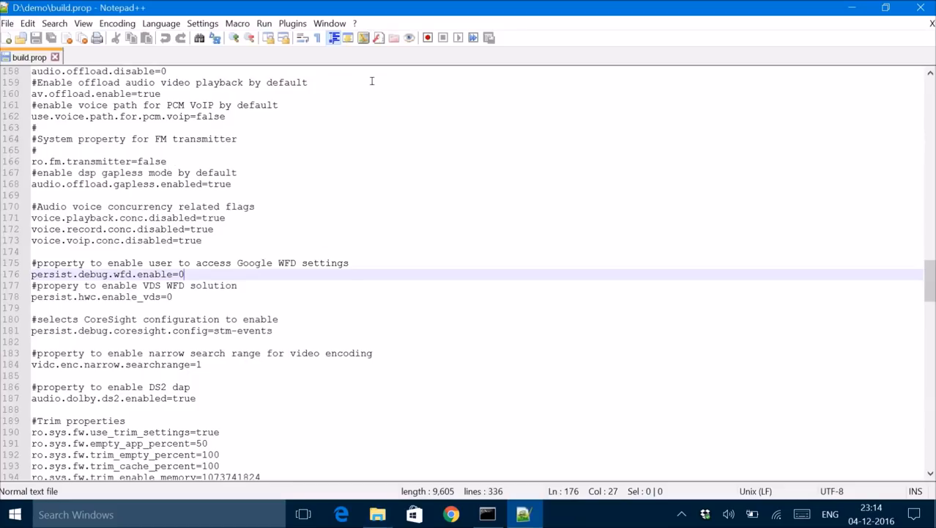
key("Ctrl+f")
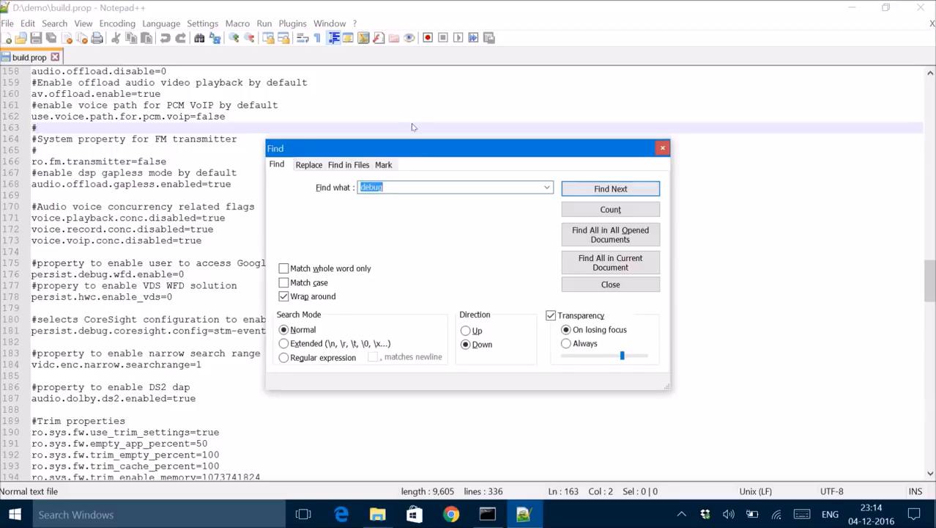
left_click(610, 189)
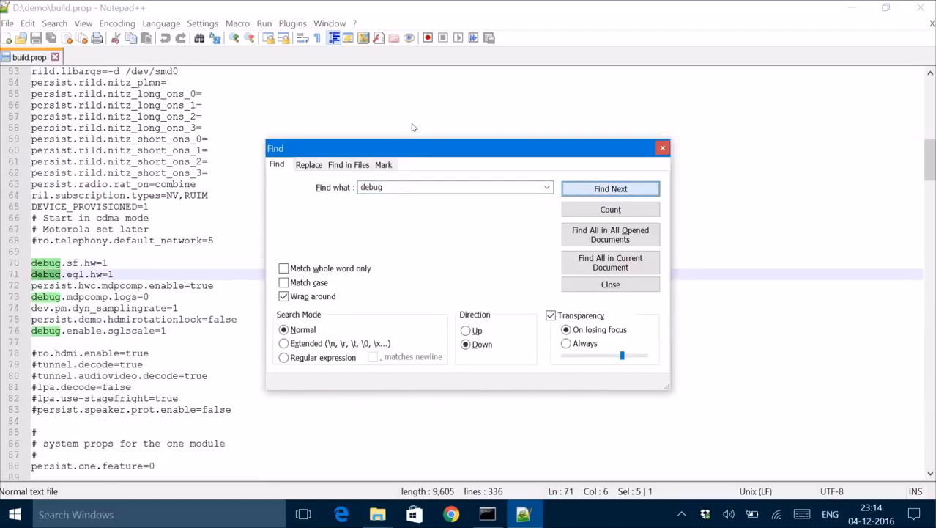
left_click(611, 188)
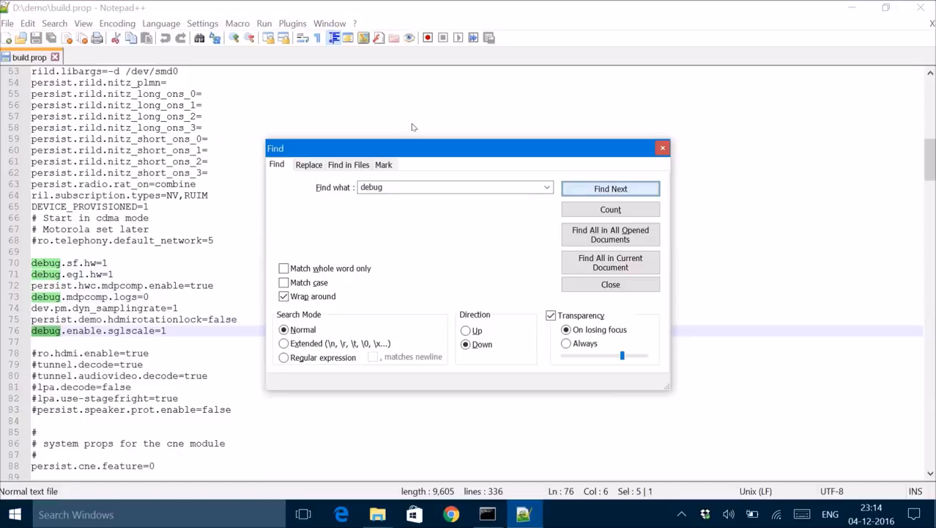
left_click(610, 188)
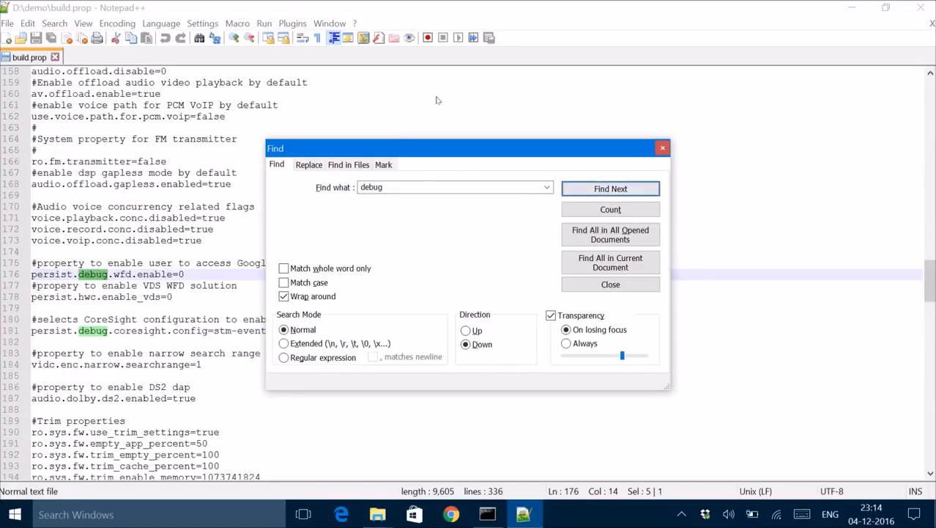
left_click(610, 285)
type("1")
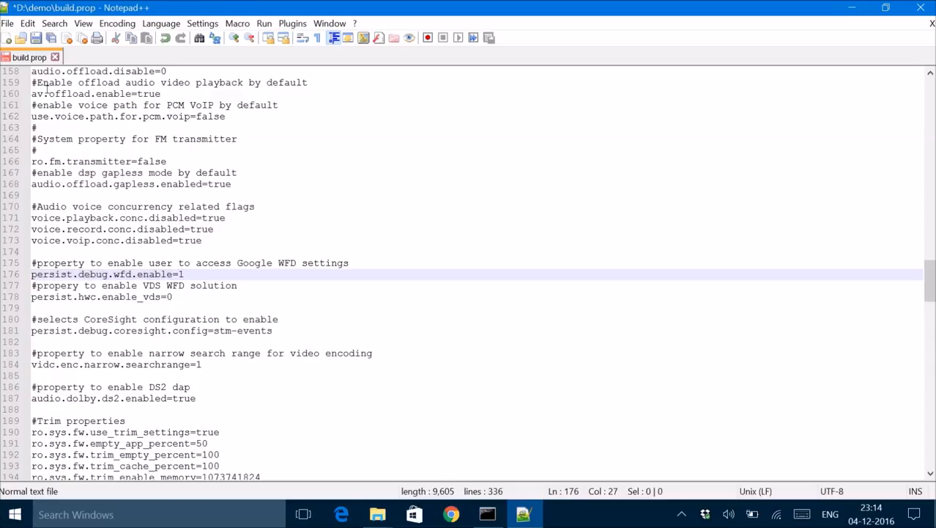
mouse_move(35, 38)
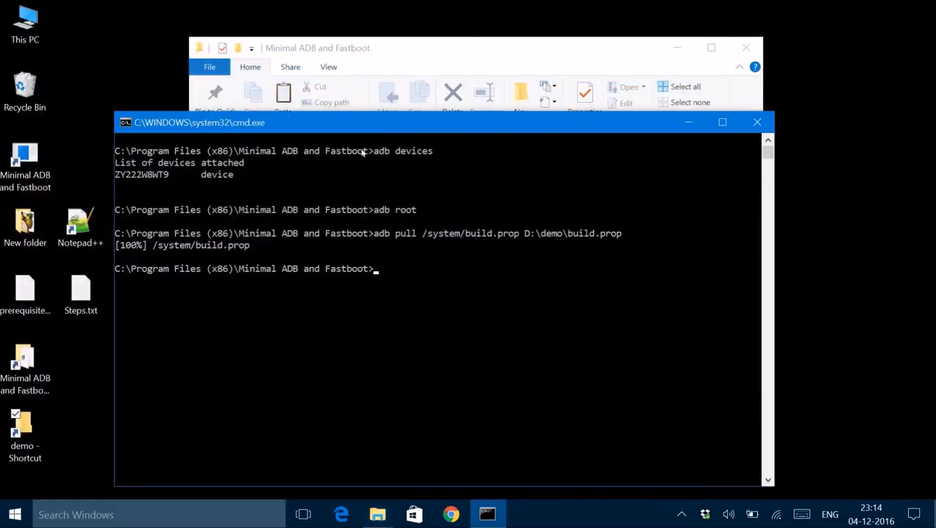
mouse_move(303, 168)
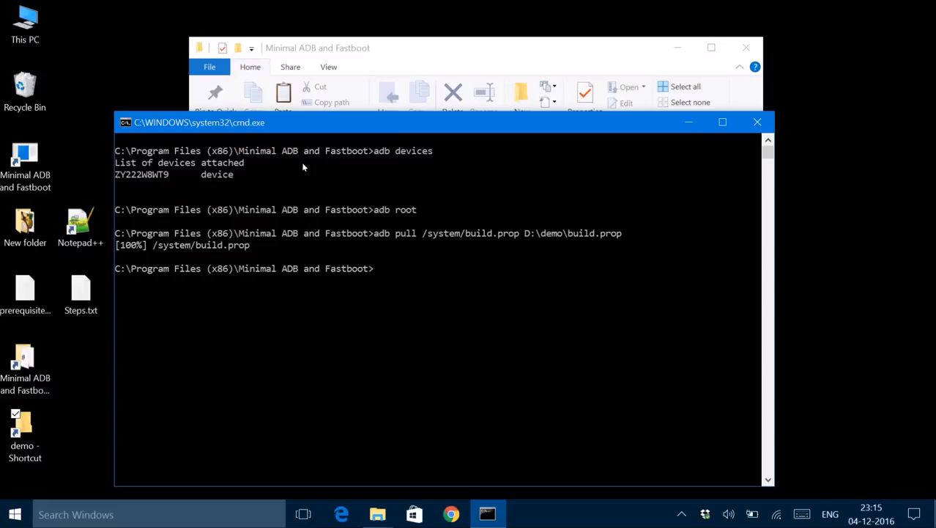
Step: Run 'adb reboot-bootloader' to send the phone into bootloader mode
type("adb r")
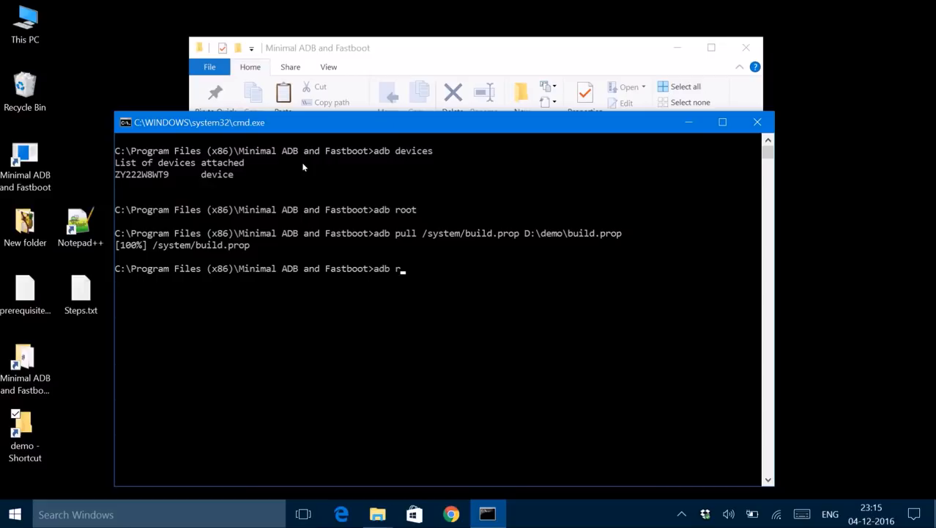
type("eboot")
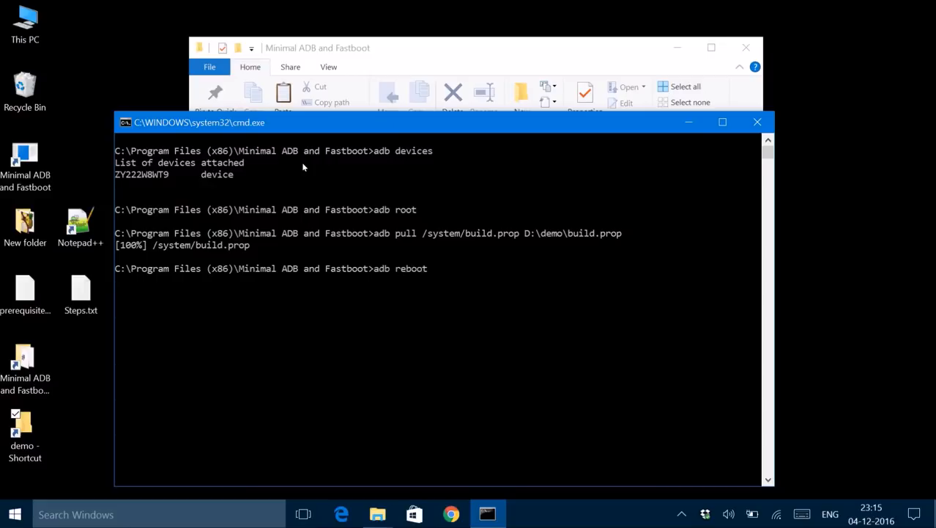
type("-bootlo")
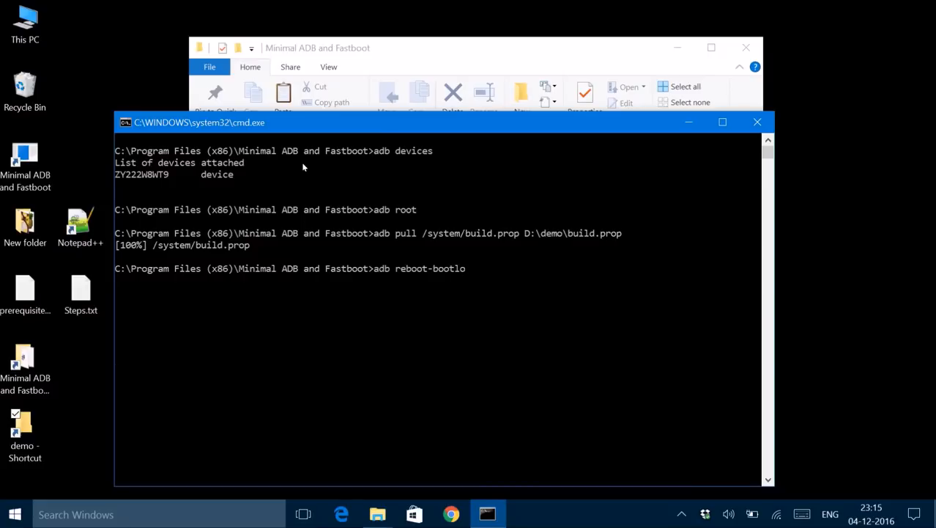
type("ader")
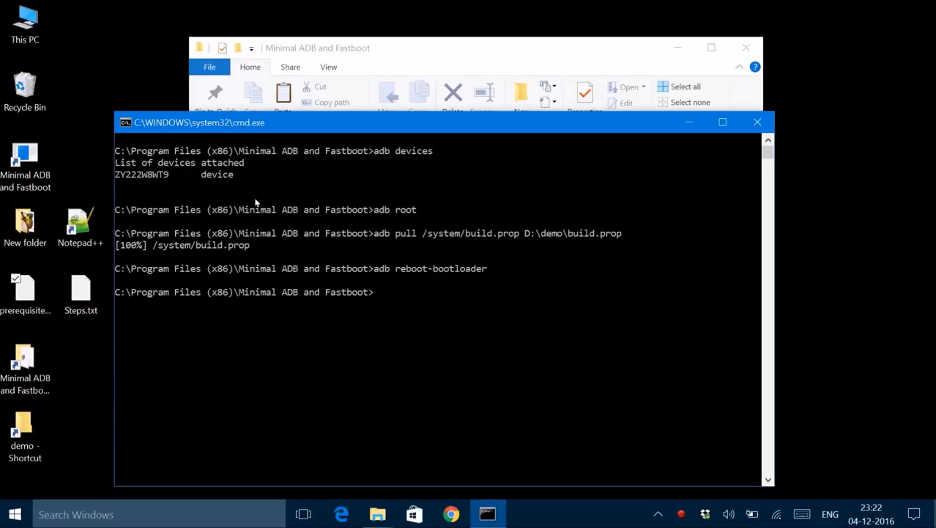
Step: Run 'fastboot devices' to confirm the phone is listed in fastboot mode
type("fa")
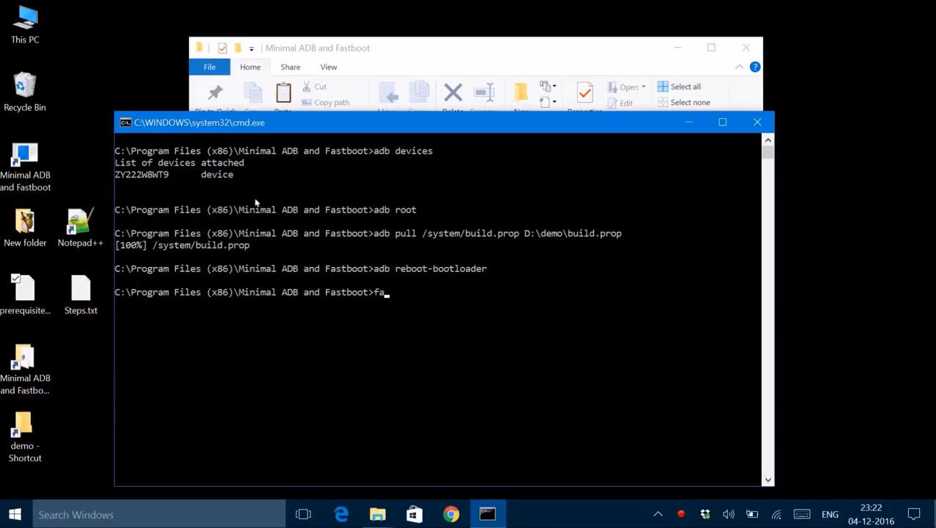
type("stboot")
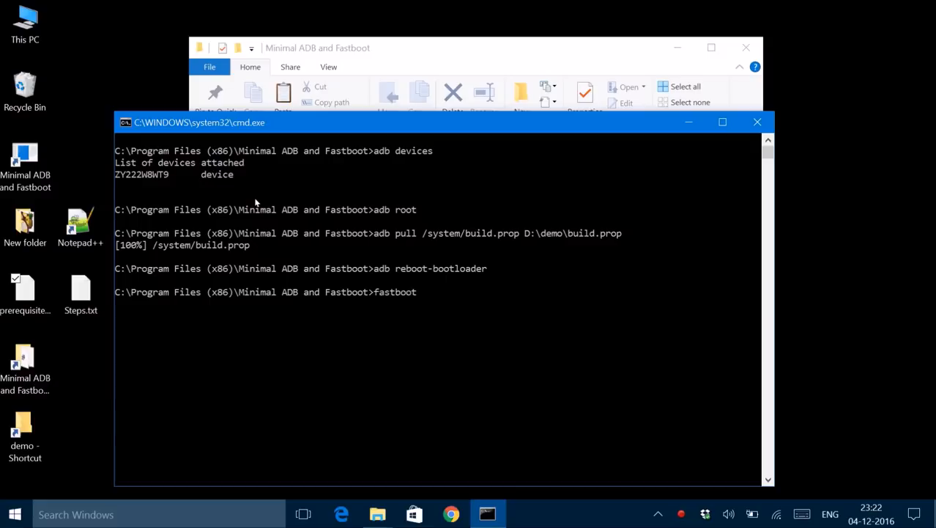
type("devices")
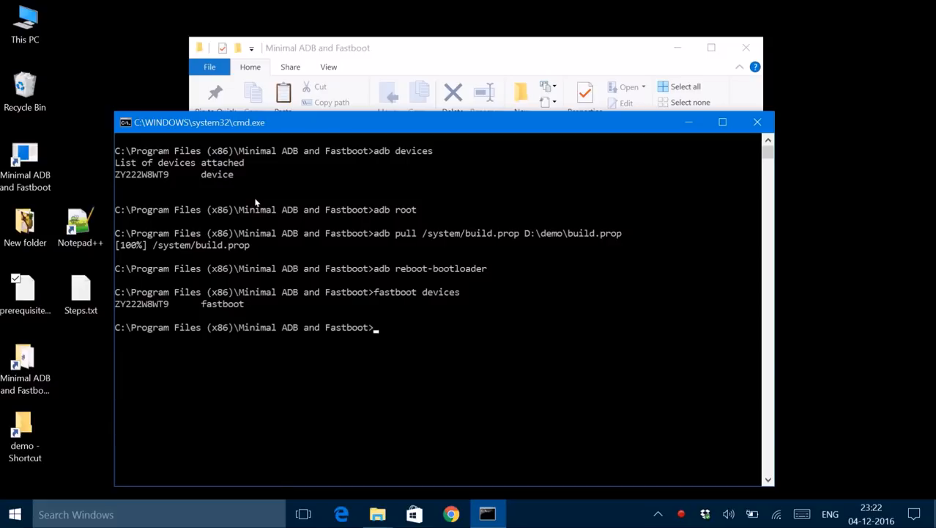
type("fastb")
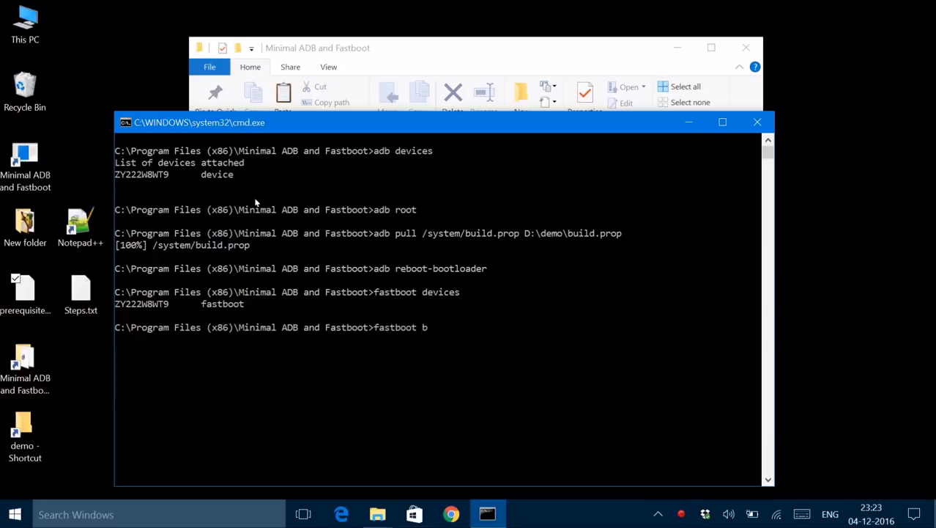
type("oot")
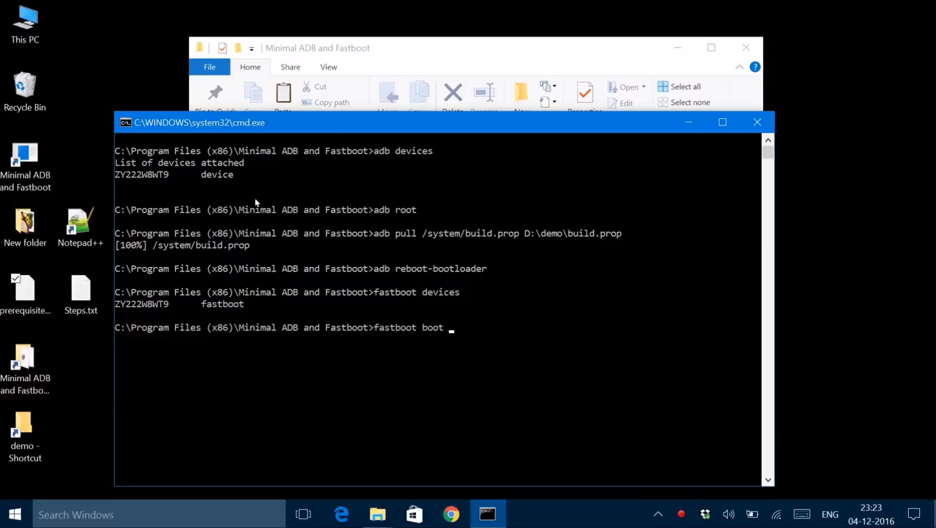
mouse_move(255, 340)
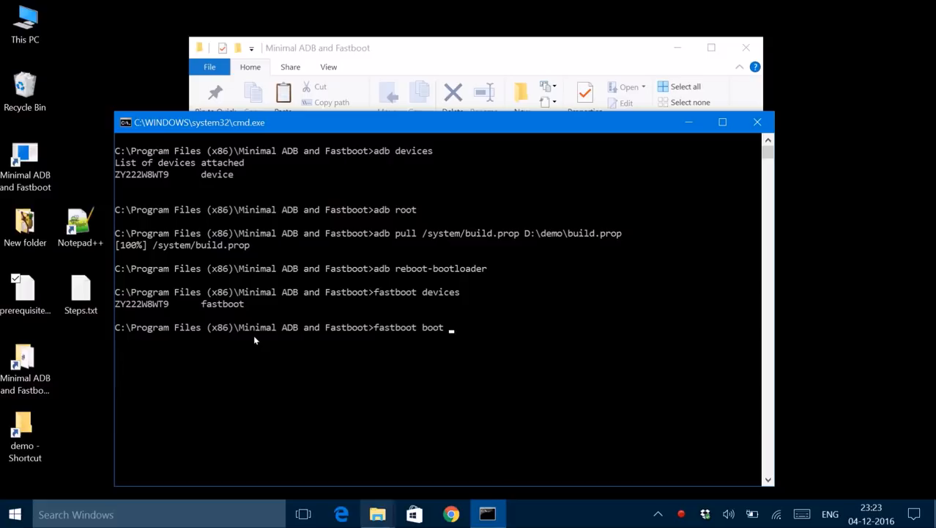
mouse_move(376, 514)
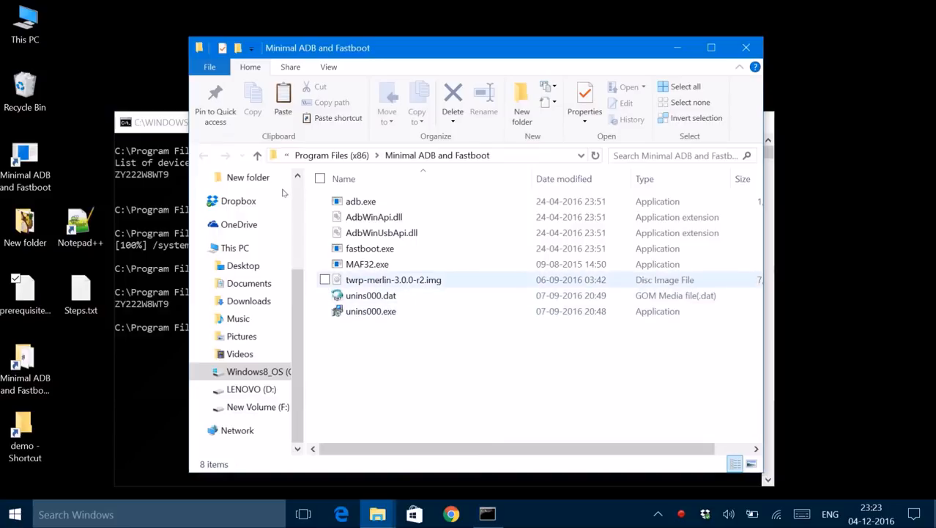
mouse_move(393, 279)
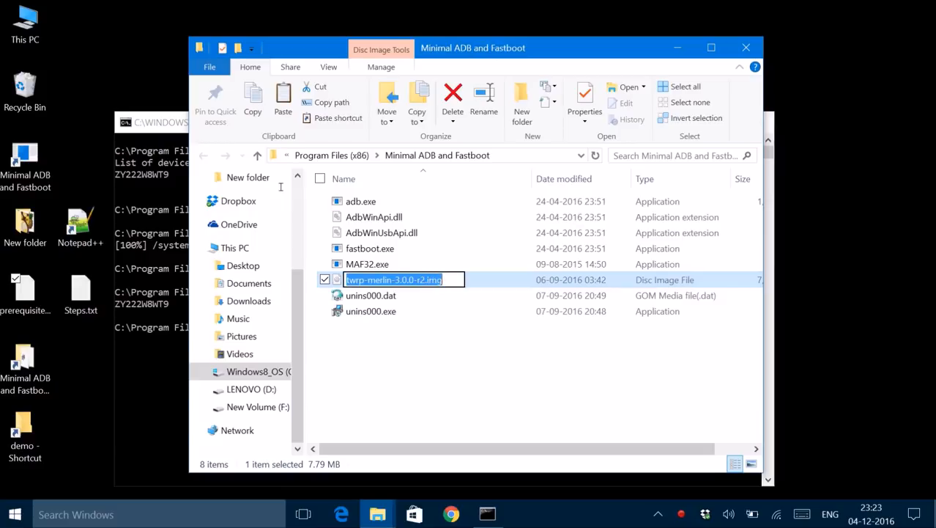
mouse_move(292, 245)
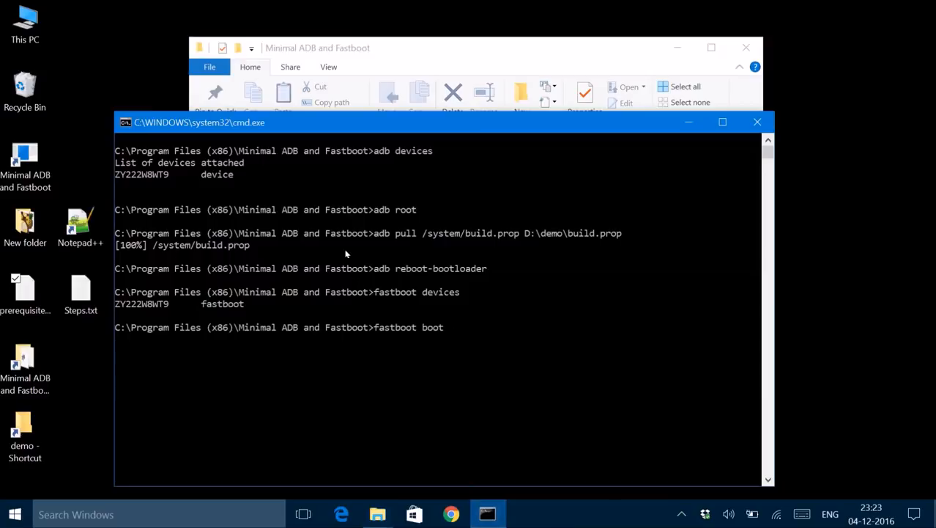
Step: Complete 'fastboot boot' with twrp-merlin-3.0.0-r2.img to boot the phone into TWRP
type("twrp-merlin-3.0.0-r2.img")
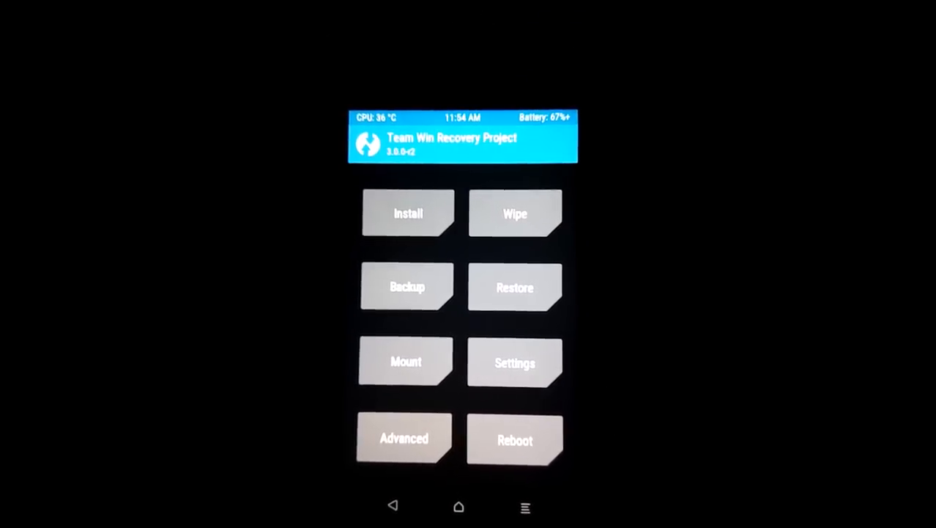
Step: Select an option on the TWRP 3.0.0-r2 main menu once the phone boots into recovery
left_click(406, 361)
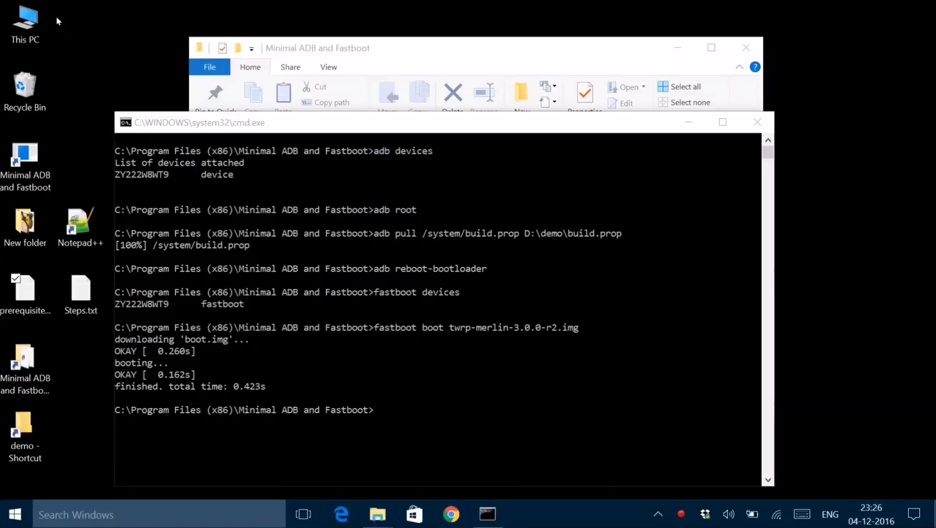
mouse_move(285, 218)
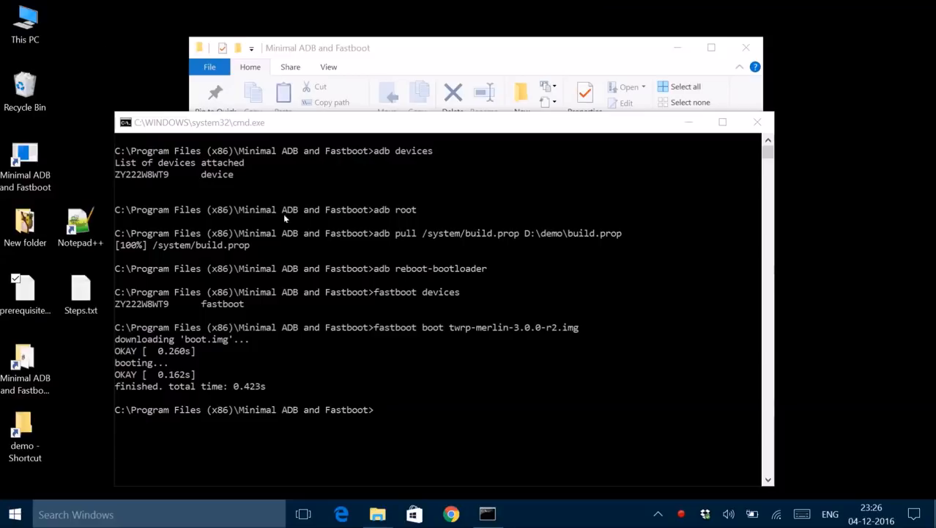
mouse_move(256, 283)
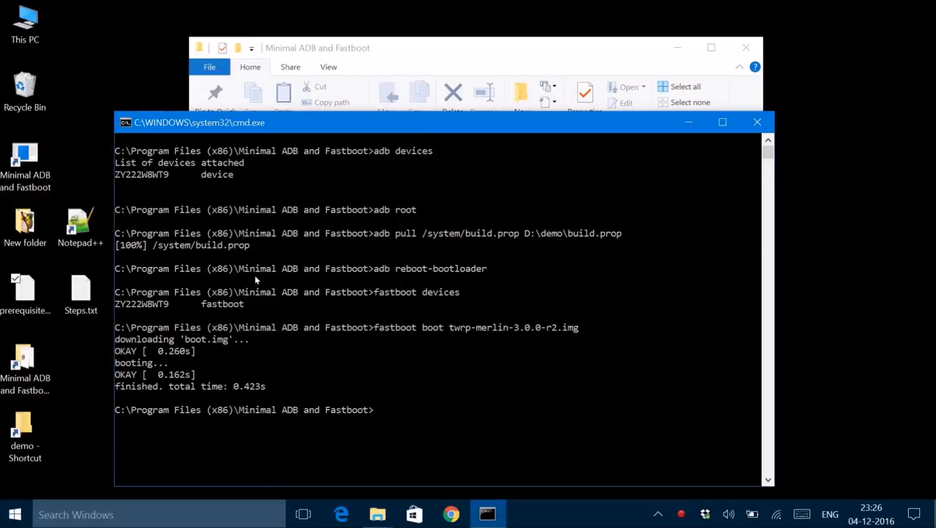
Step: Push D:\demo\build.prop to /system/build.prop on the phone with adb push
type("a")
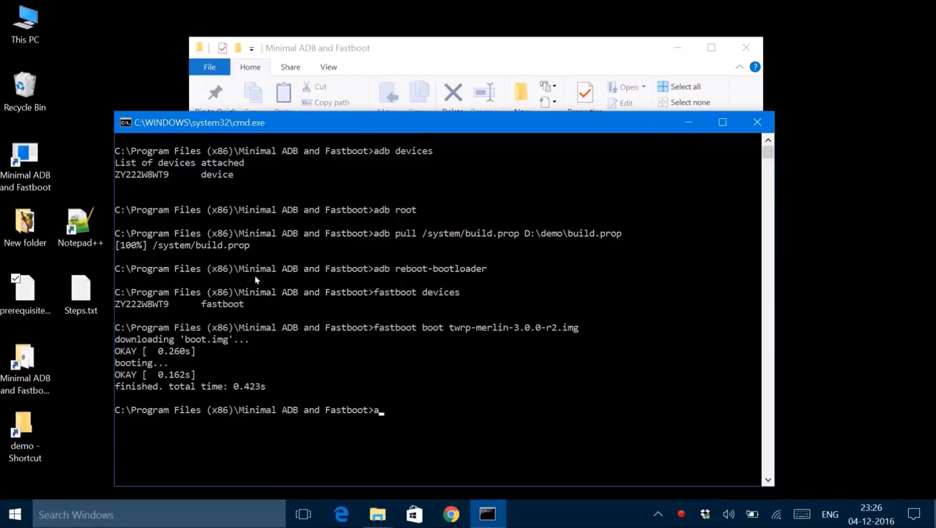
type("db push")
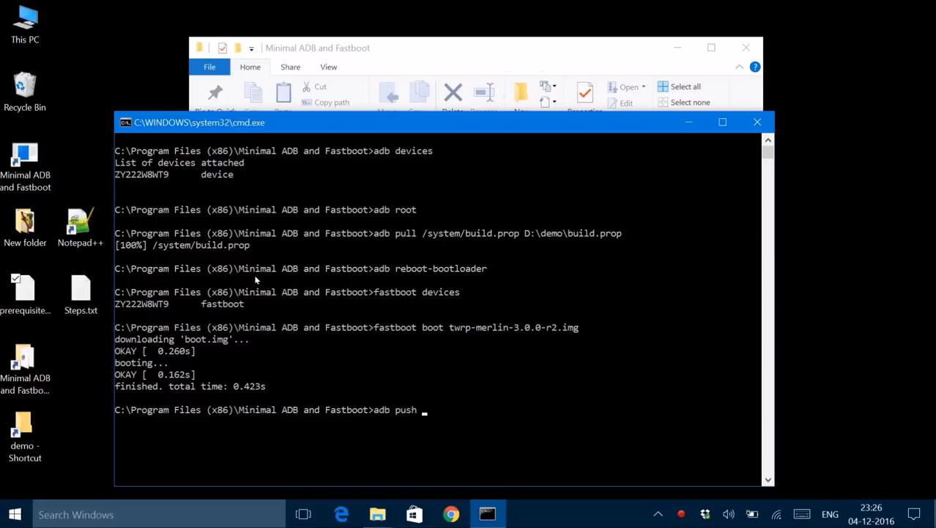
type("D:\\")
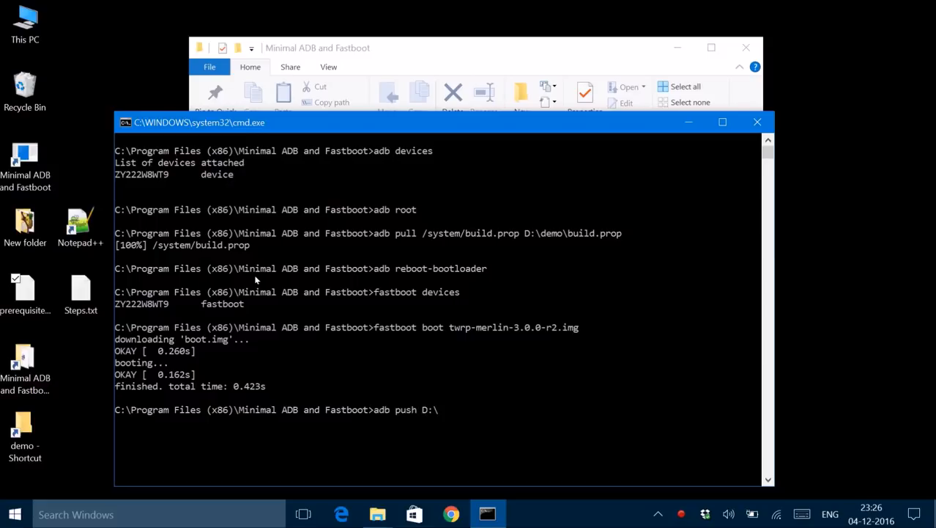
type("demo")
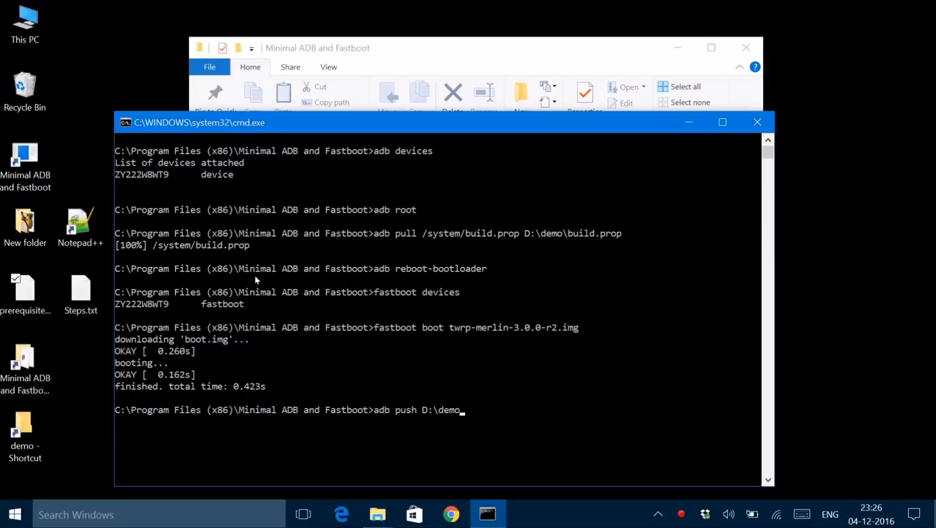
type("bu")
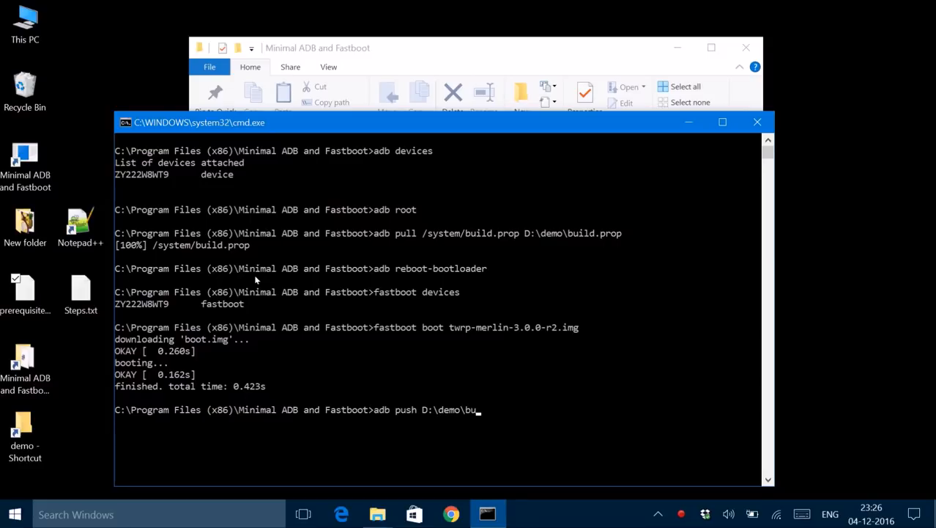
type("ild.prop")
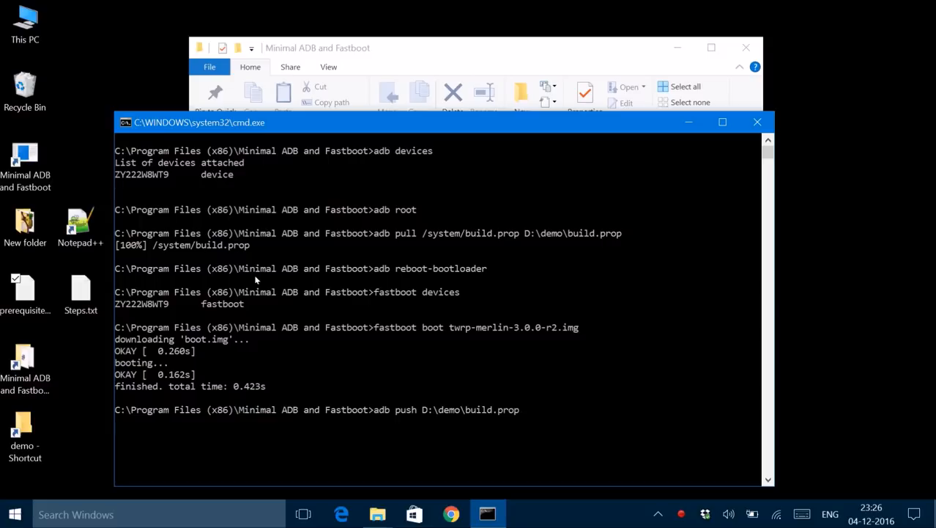
type("/syst")
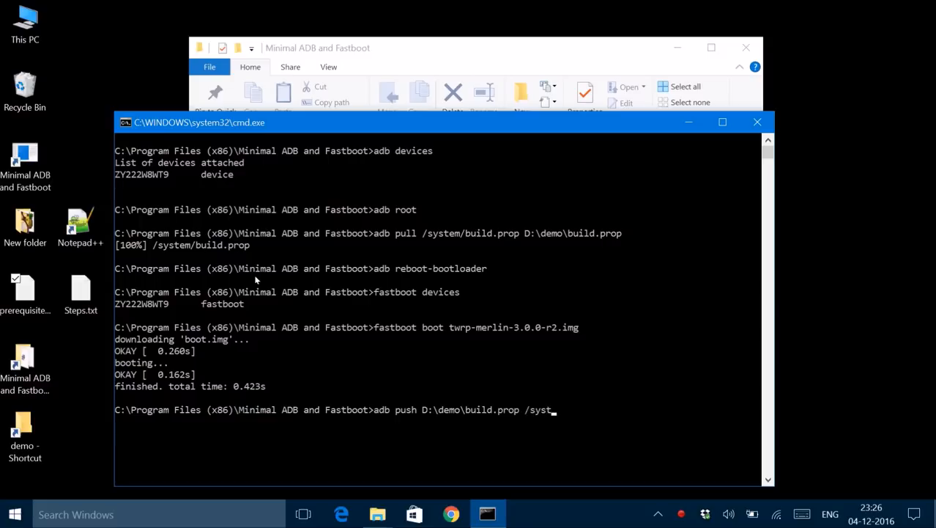
type("em")
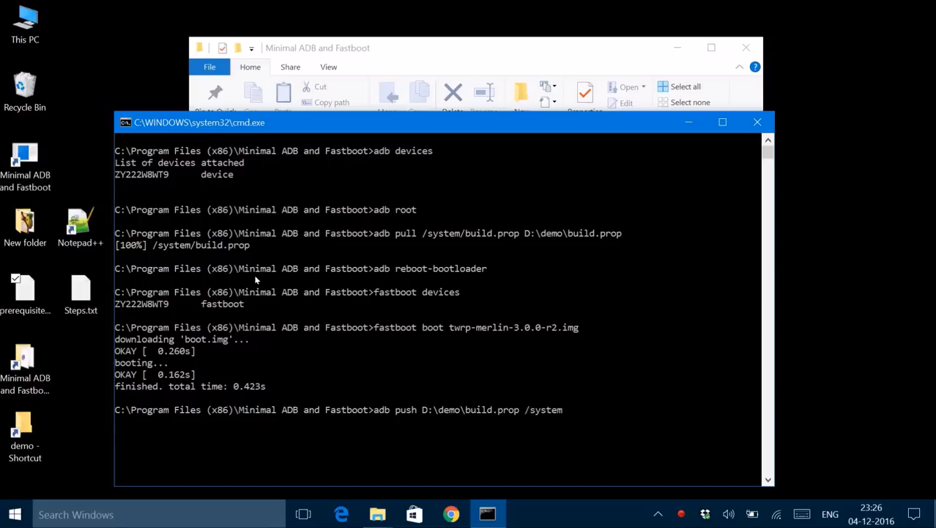
type("/")
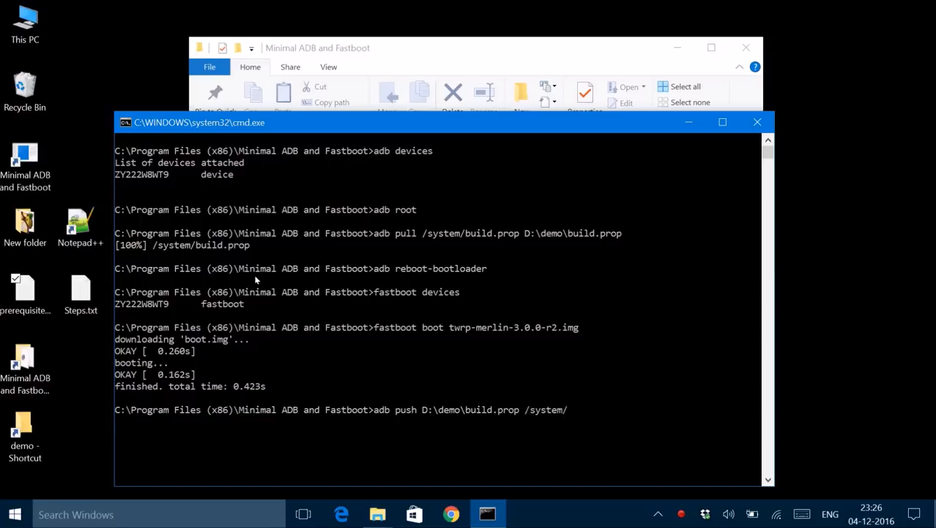
type("build.")
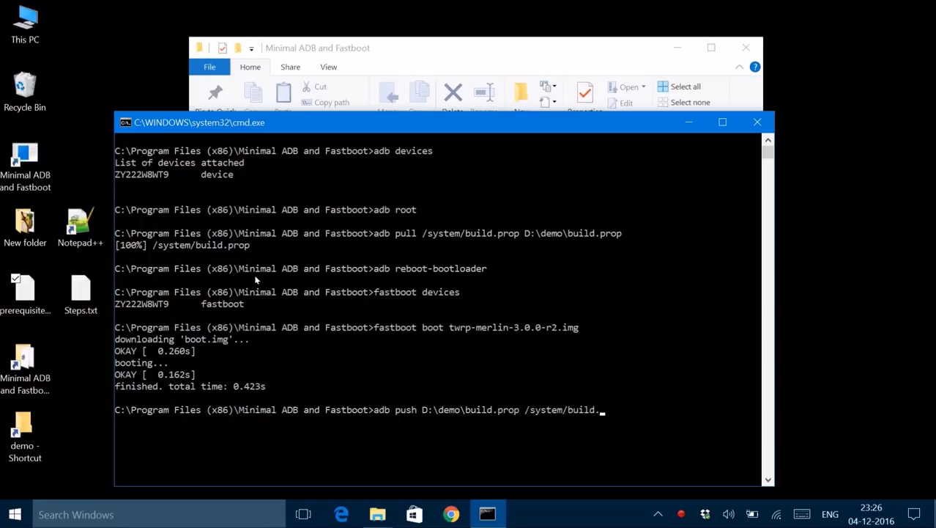
type("prop")
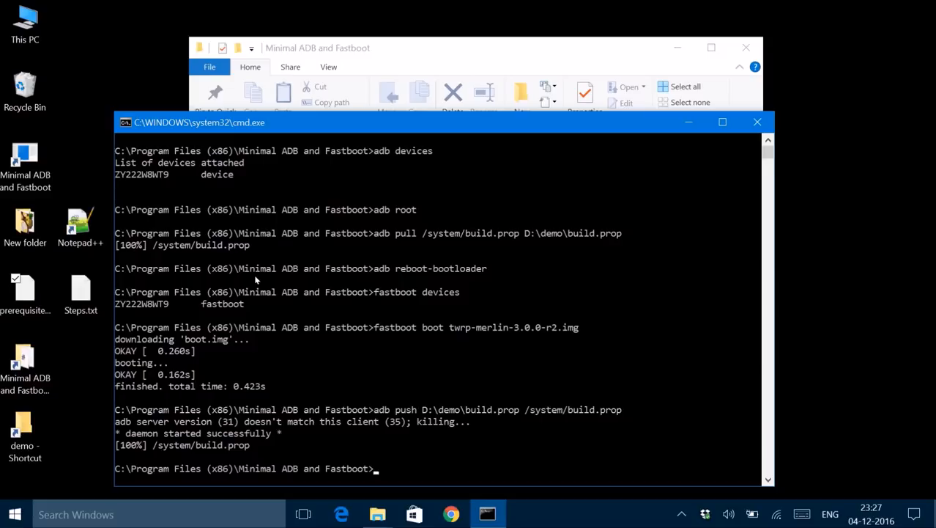
type("adb")
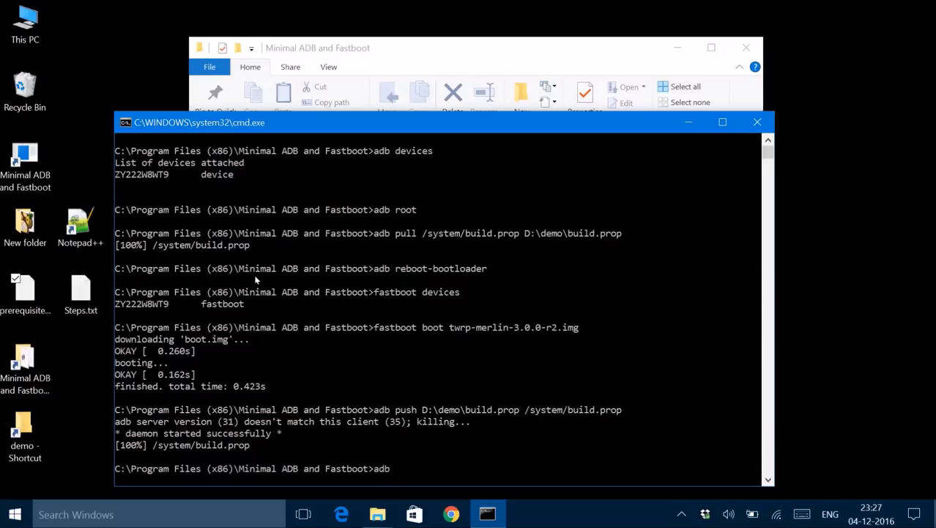
Step: Apply chmod 644 to /system/build.prop through adb shell
type("shell")
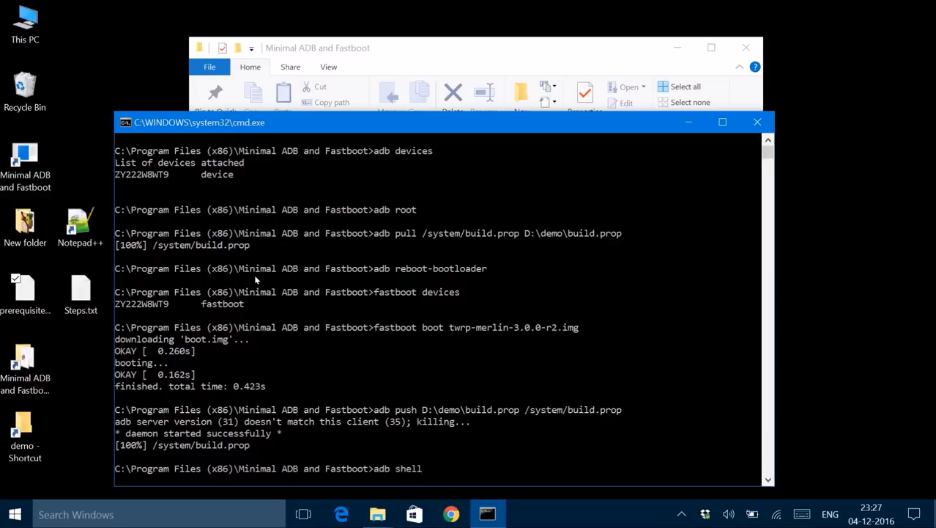
type("chmod")
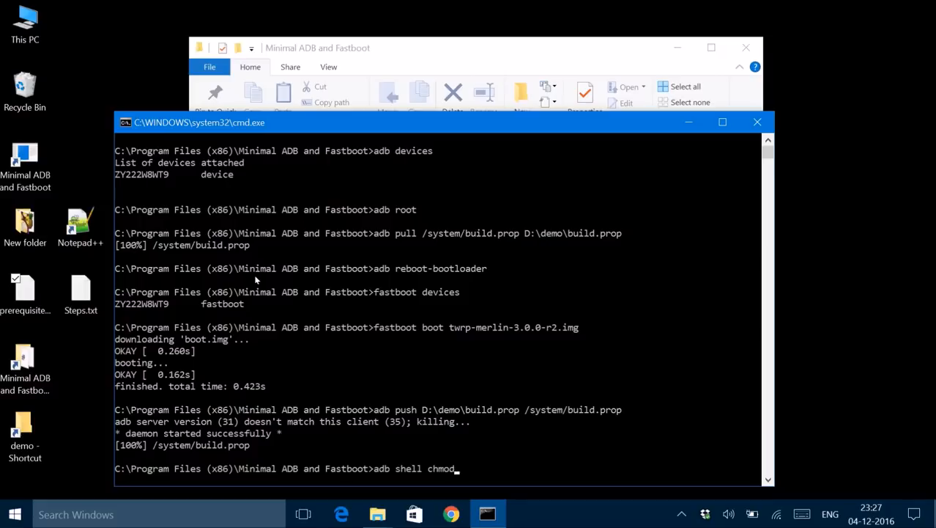
type("644 /")
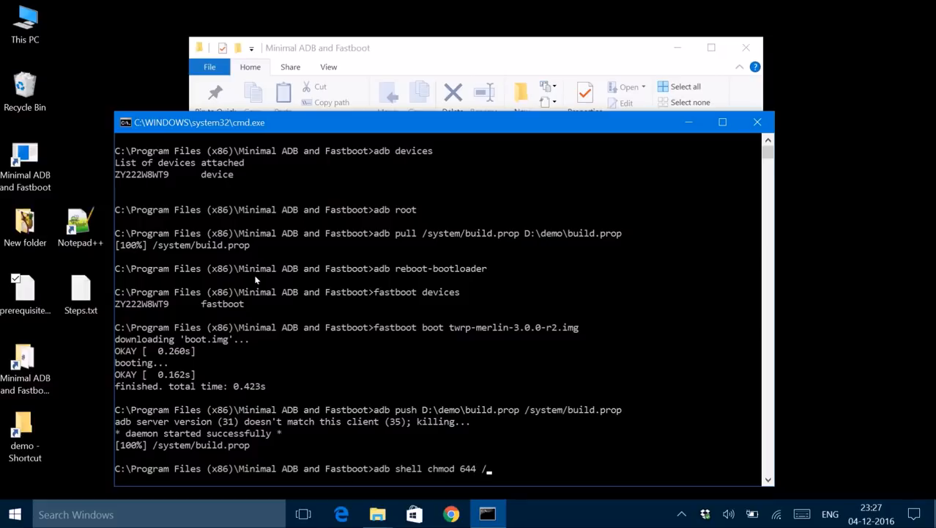
type("system")
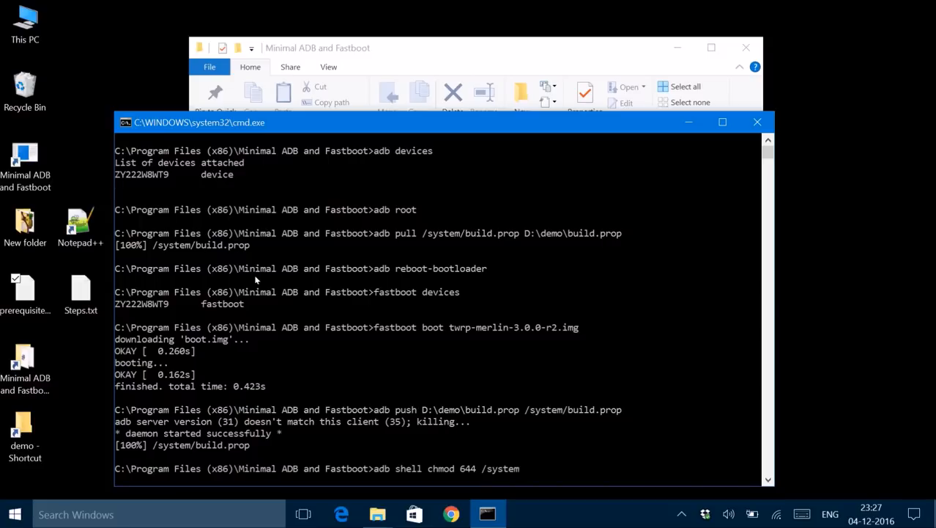
type("bui")
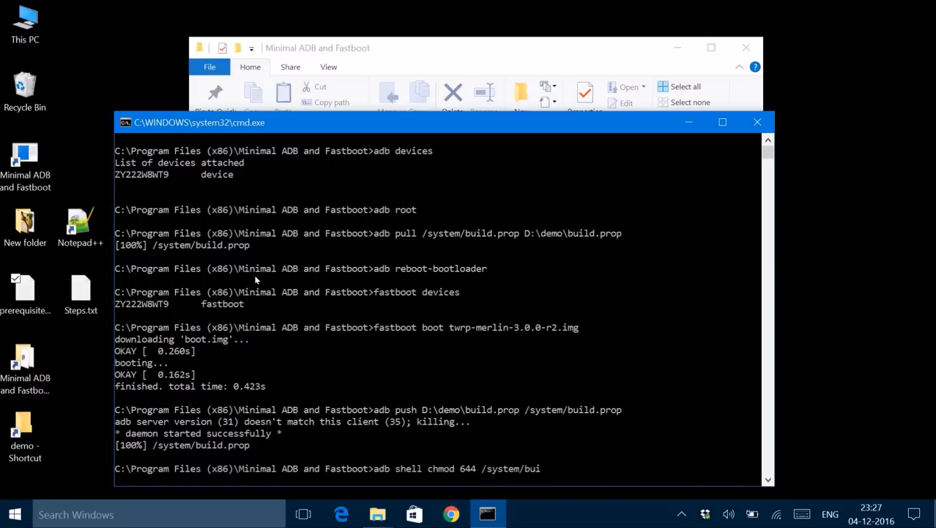
type("ld.prop")
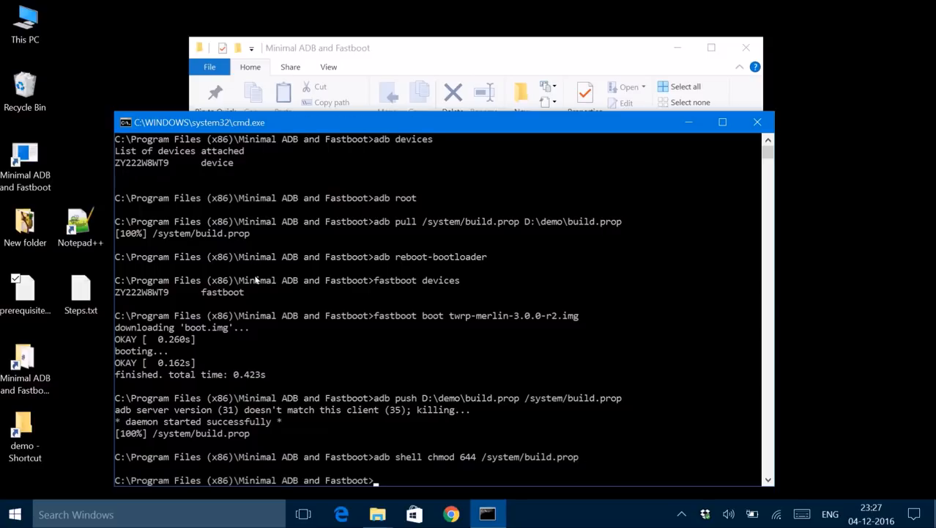
type("a")
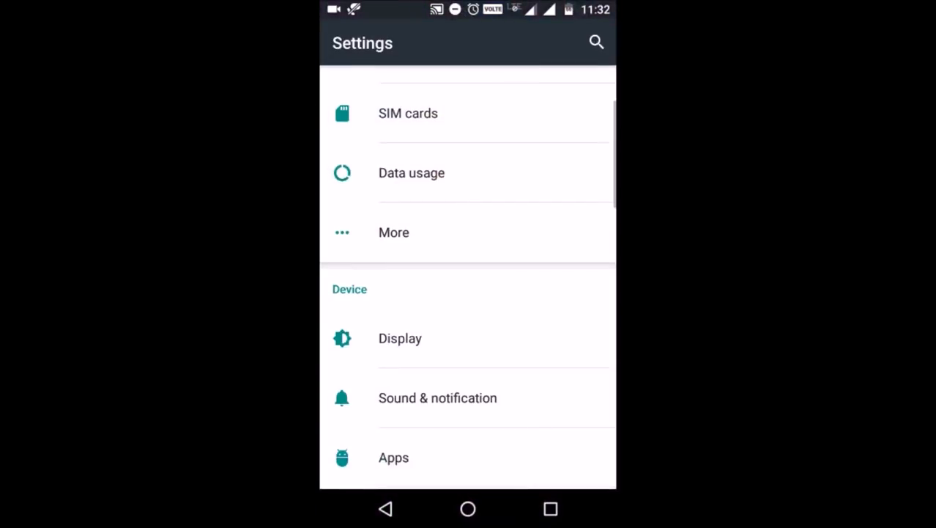
Step: Open Display > Cast and confirm Enable Wireless Display is ticked in the overflow menu
left_click(399, 338)
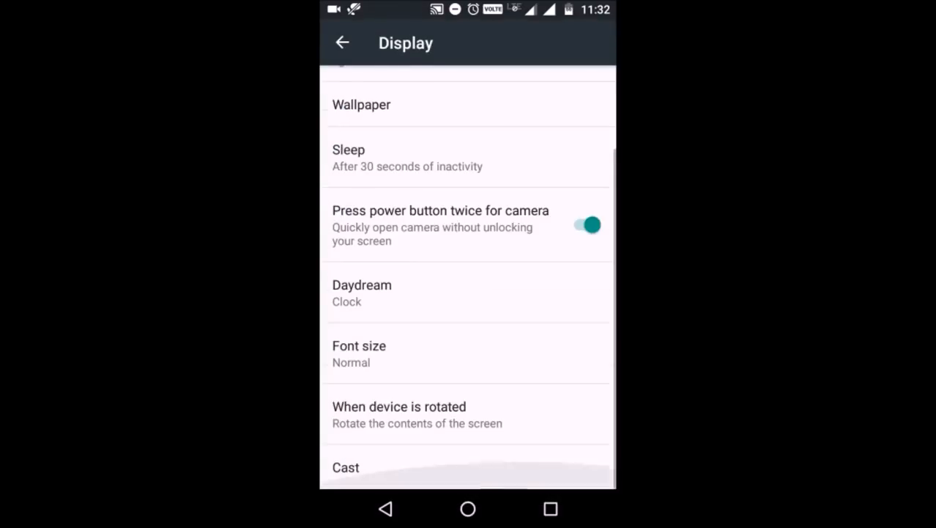
left_click(344, 467)
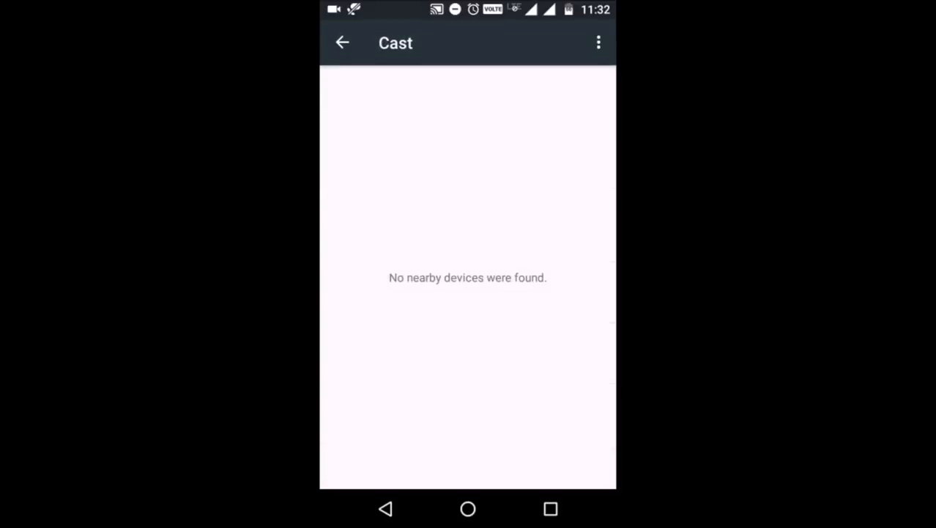
left_click(598, 42)
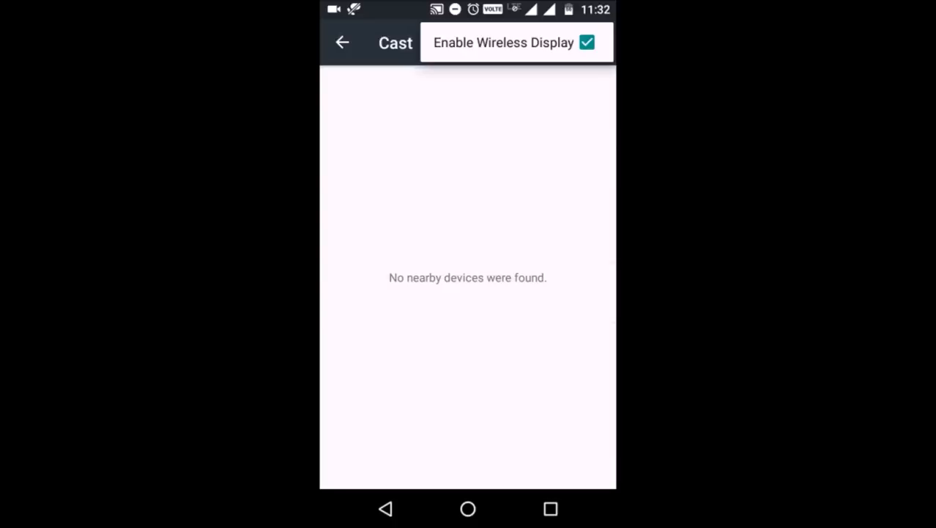
left_click(505, 43)
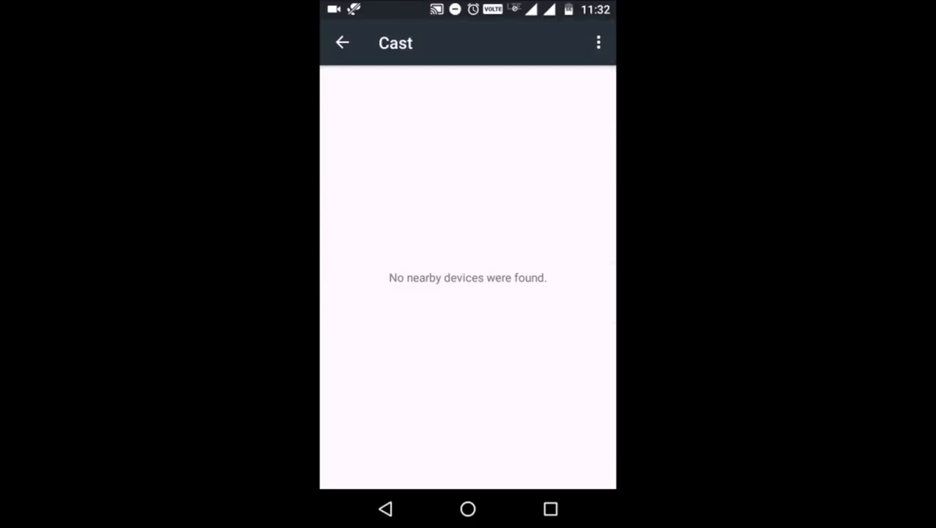